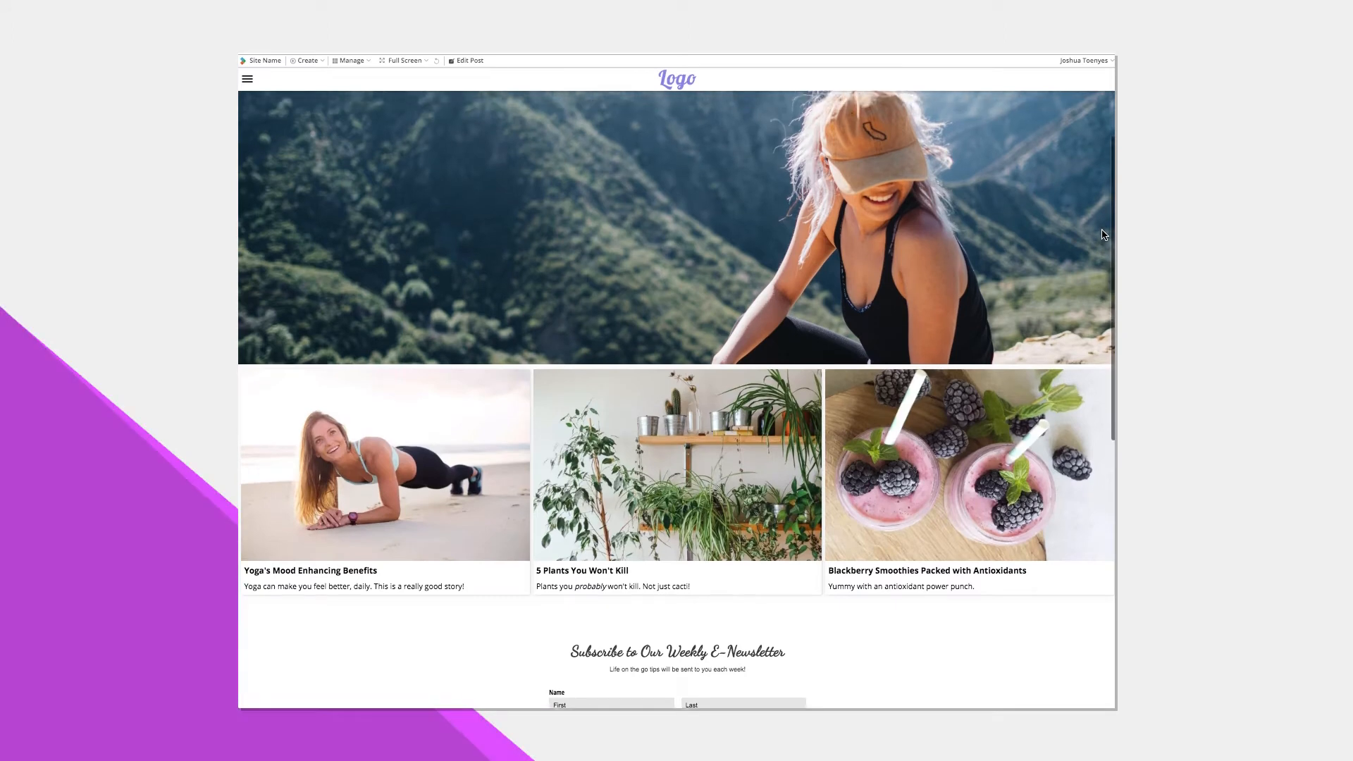
# Start a new post from the Create menu.
pyautogui.scroll(-3)
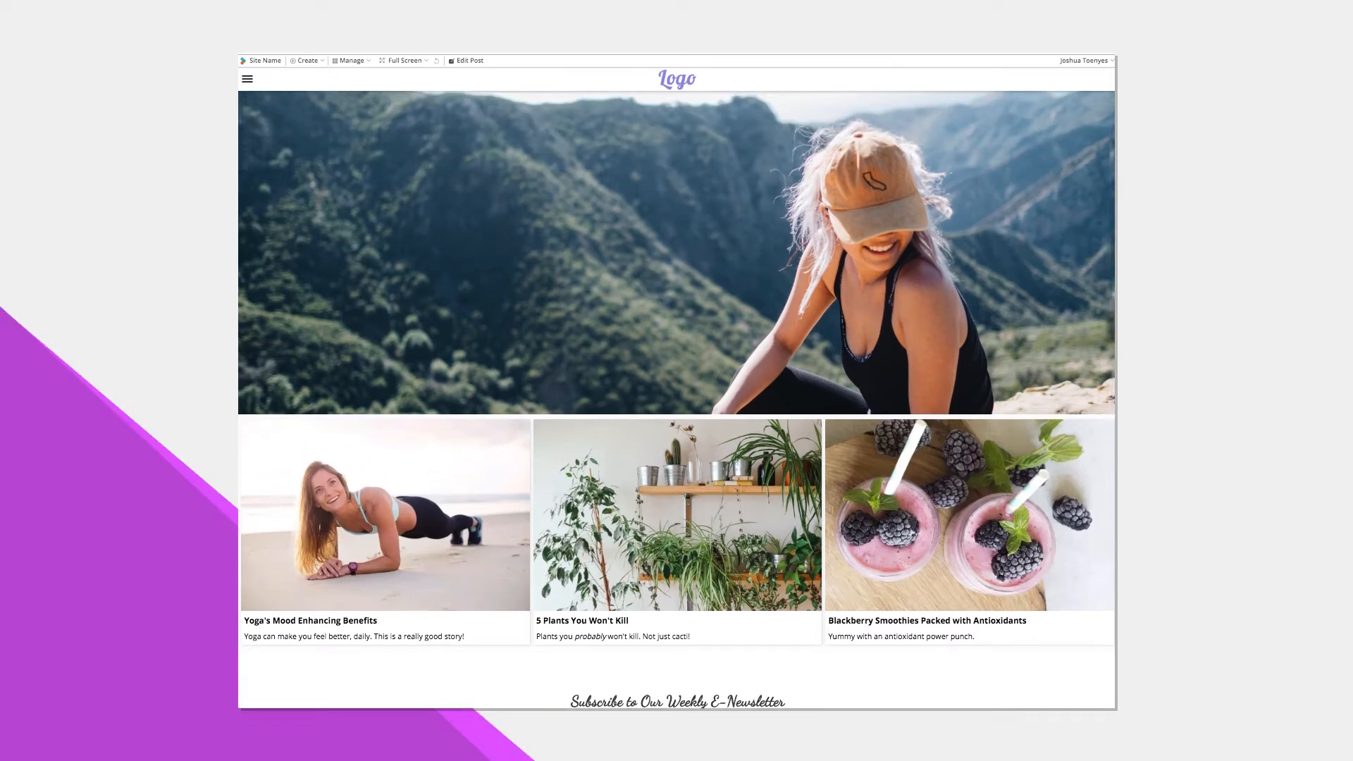
pyautogui.scroll(-3)
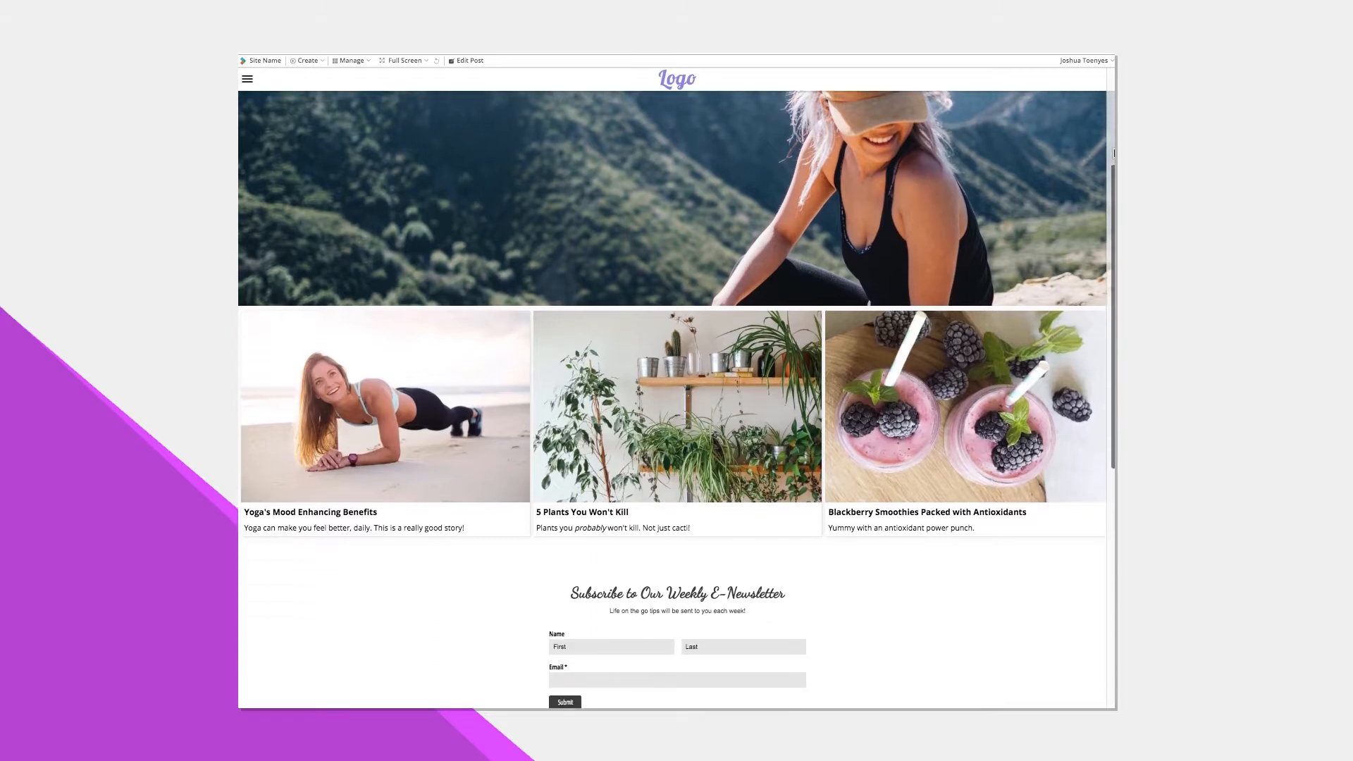
pyautogui.scroll(-3)
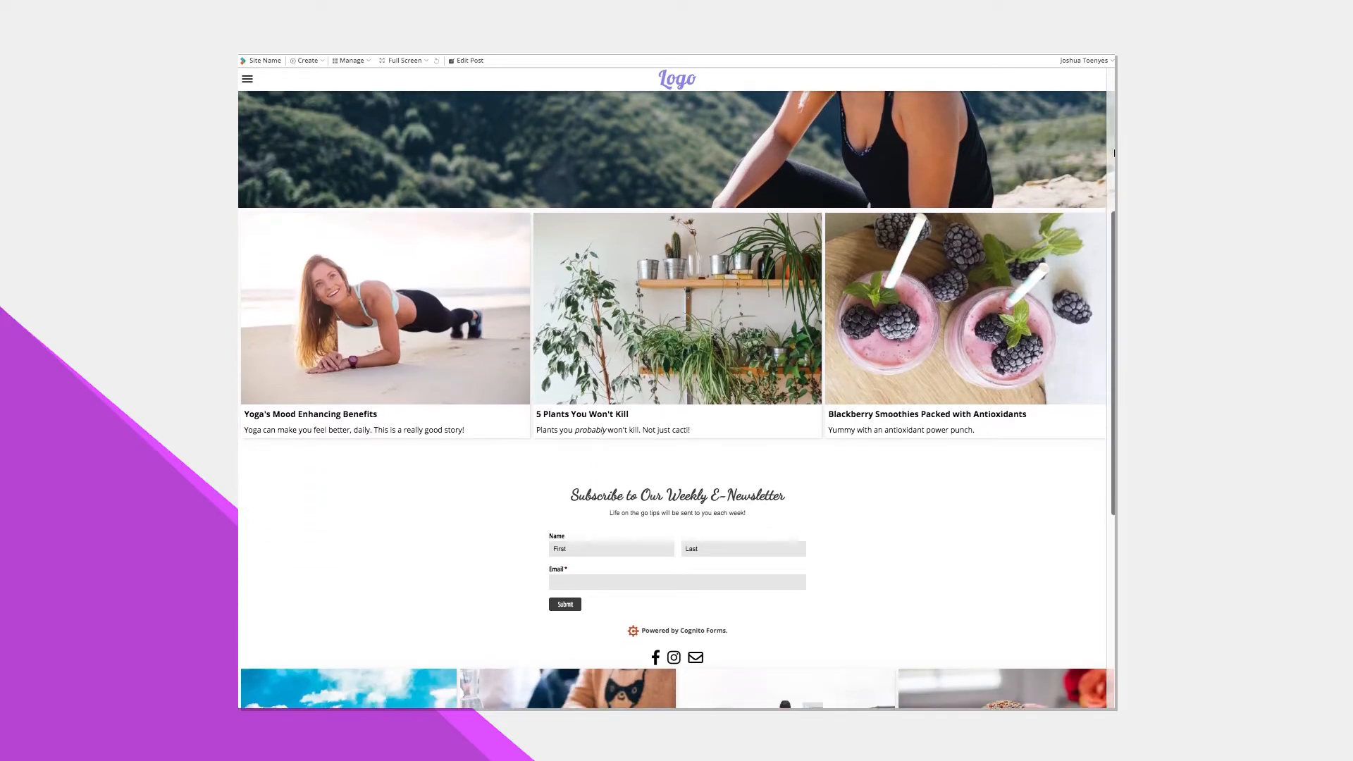
pyautogui.scroll(-3)
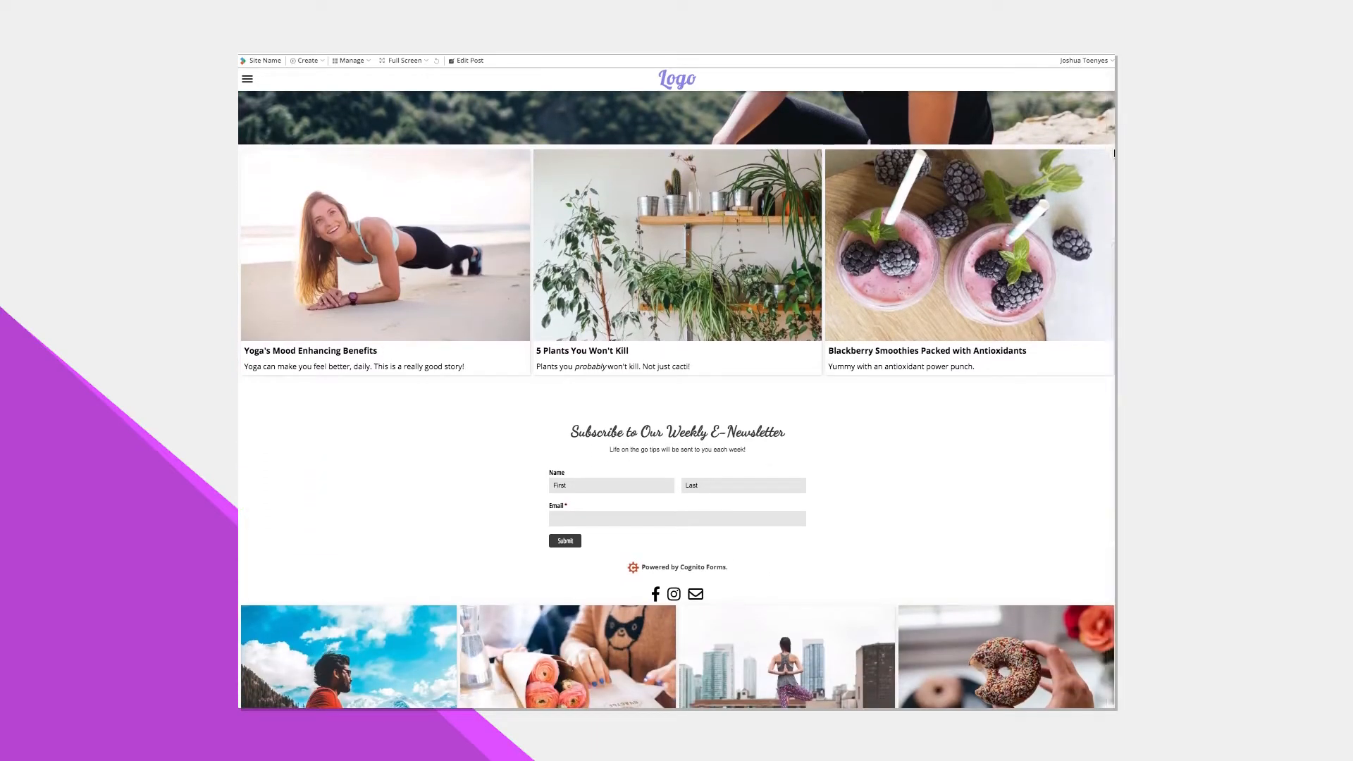
pyautogui.moveTo(651, 379)
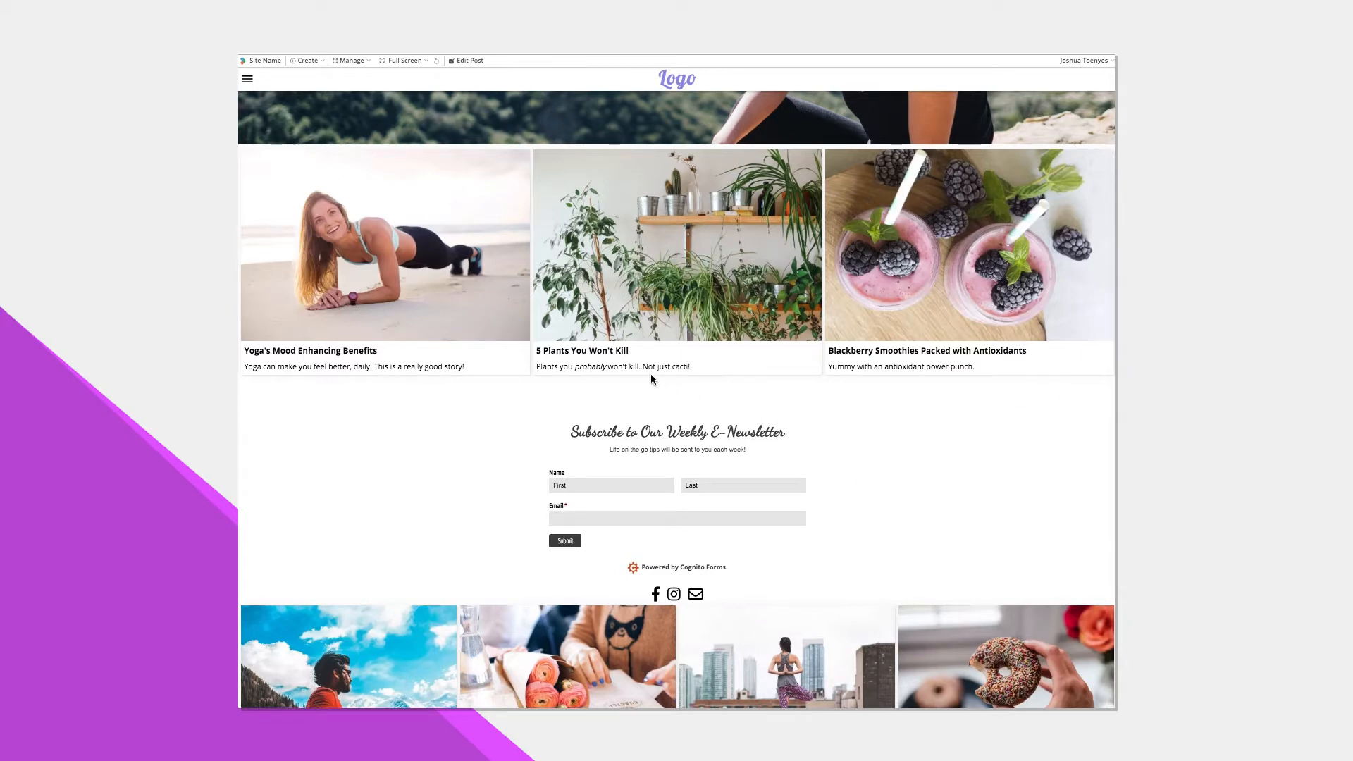
pyautogui.moveTo(578, 183)
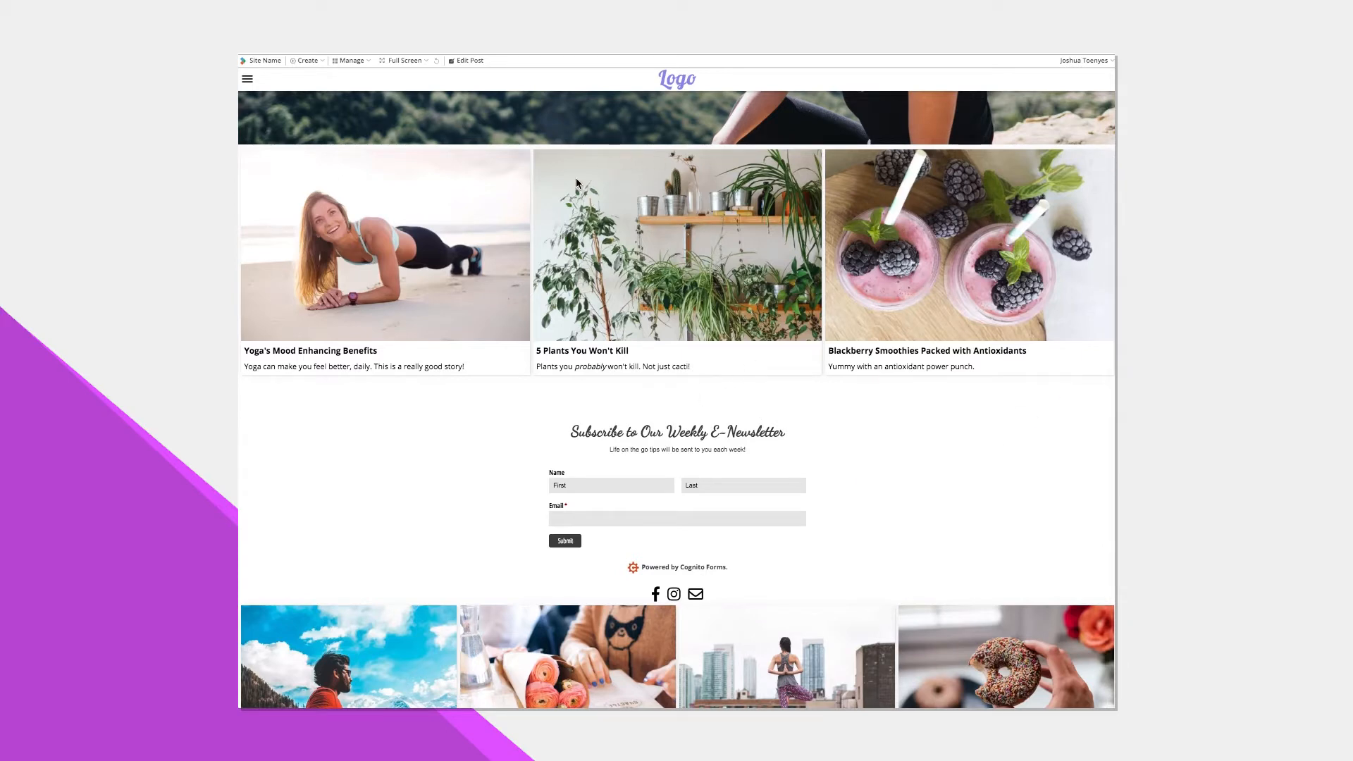
pyautogui.moveTo(737, 382)
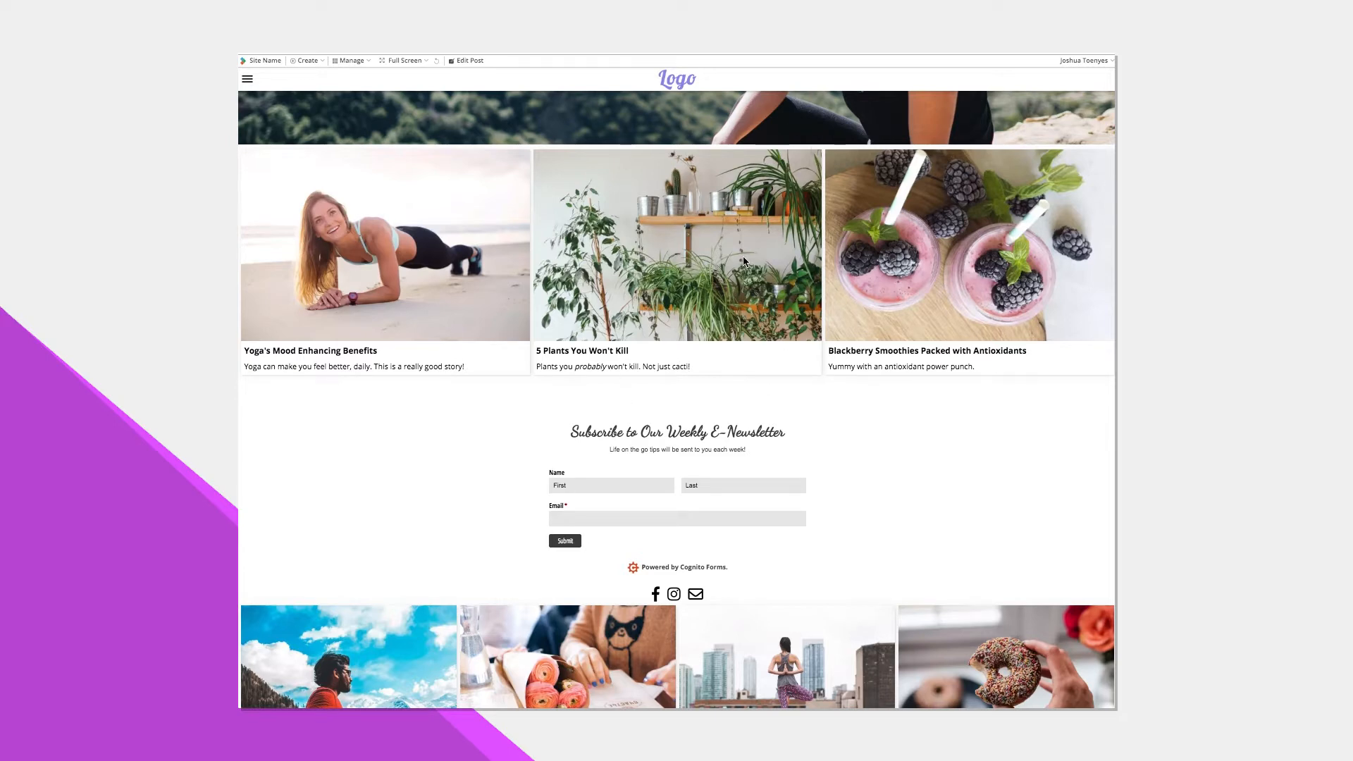
pyautogui.scroll(-3)
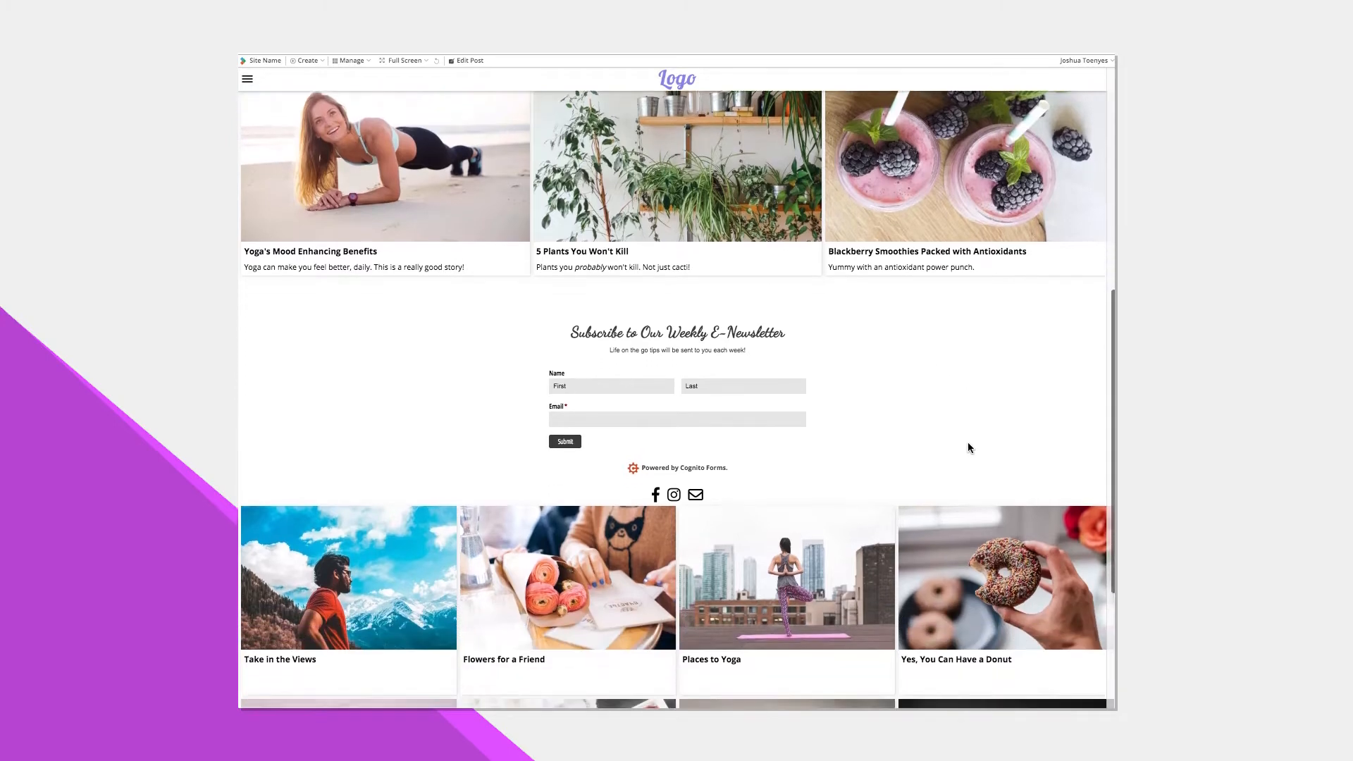
pyautogui.scroll(-3)
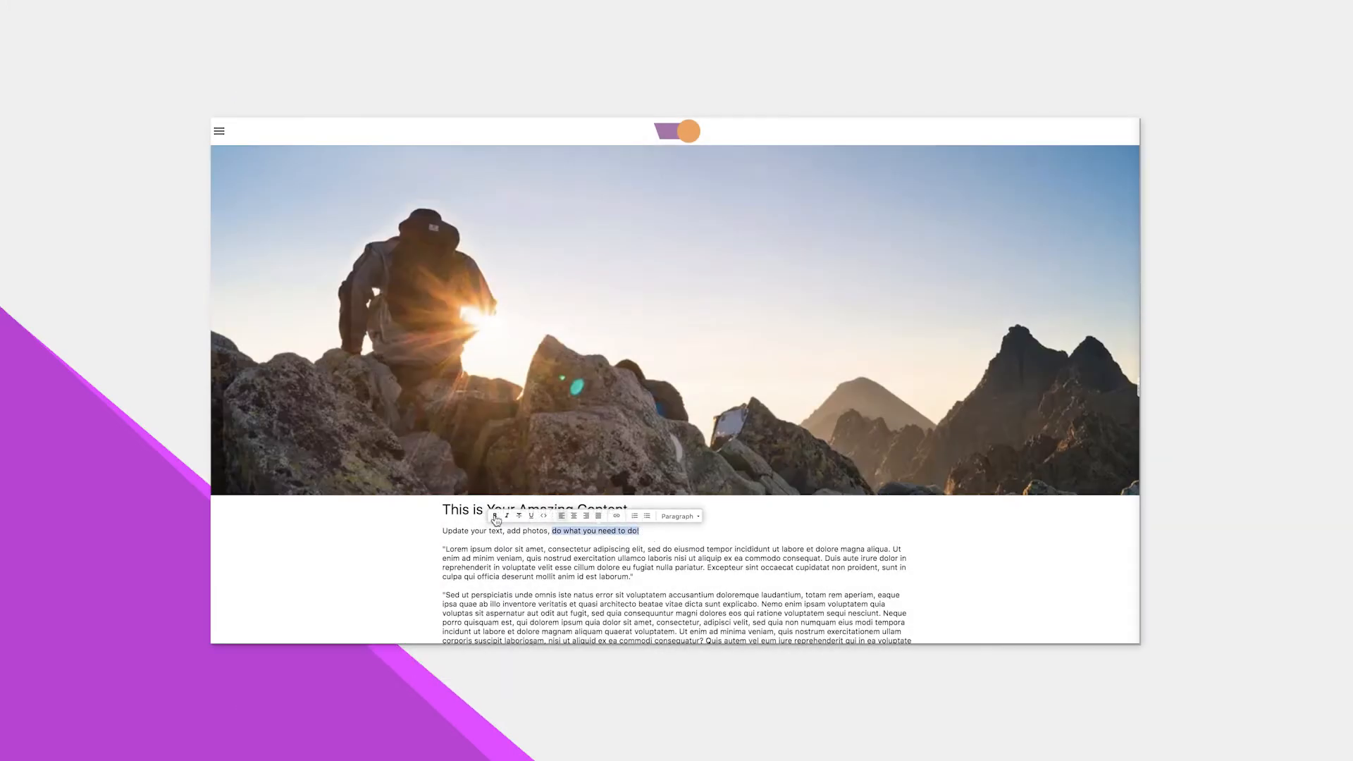
pyautogui.scroll(-3)
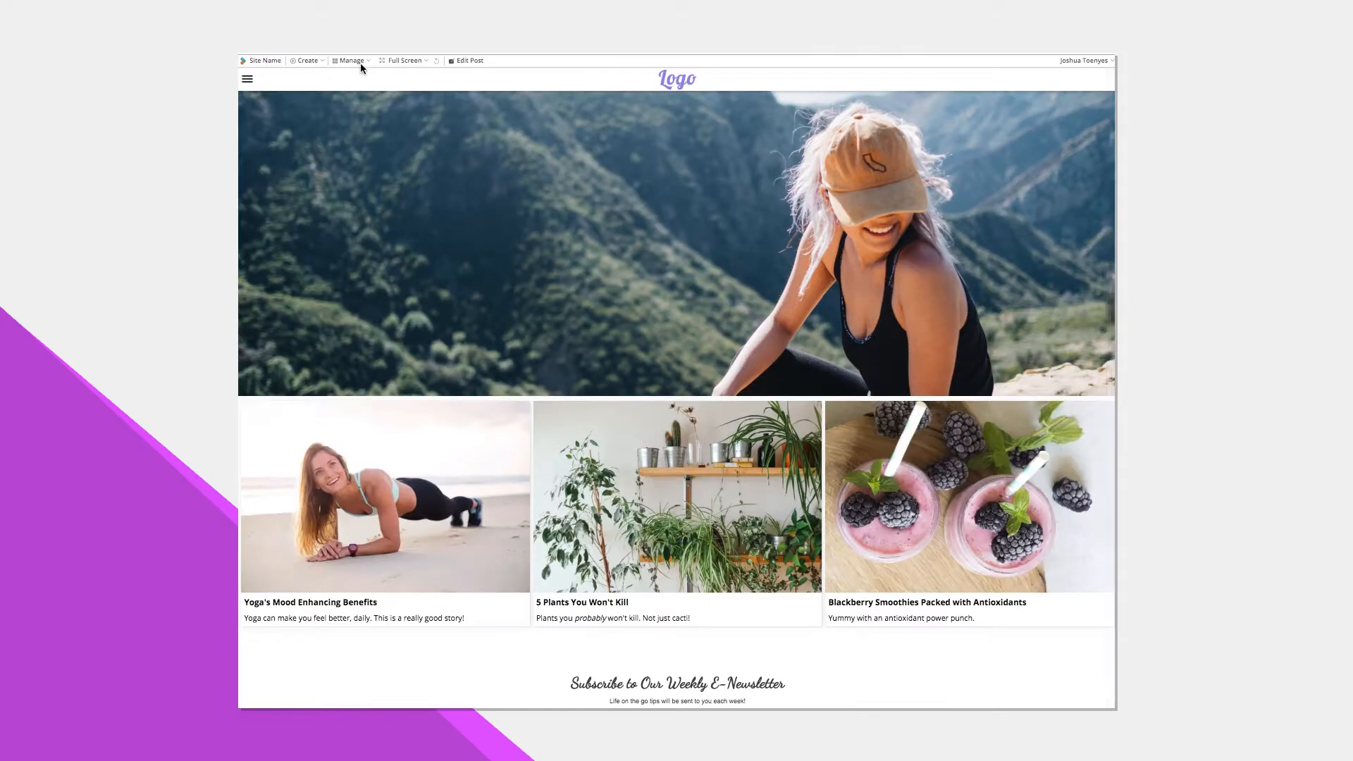
pyautogui.click(305, 61)
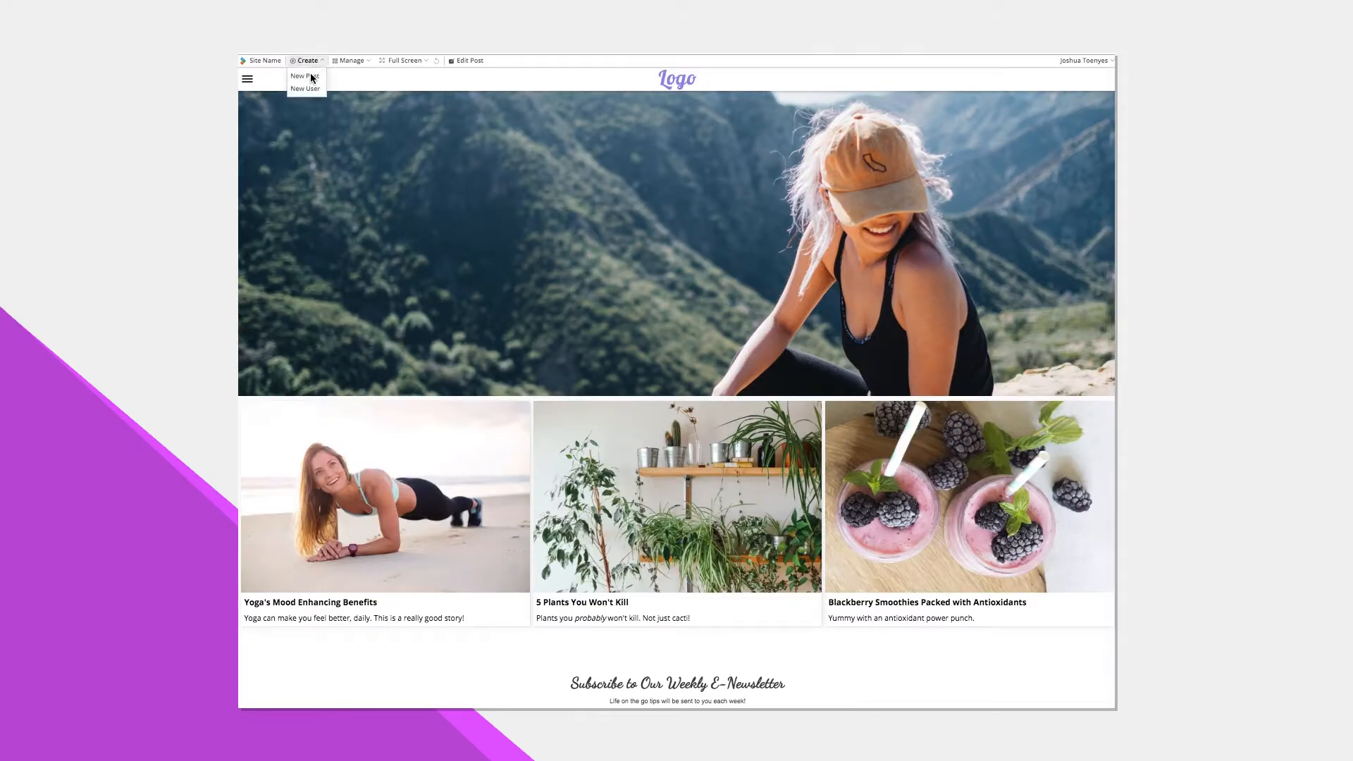
pyautogui.click(304, 76)
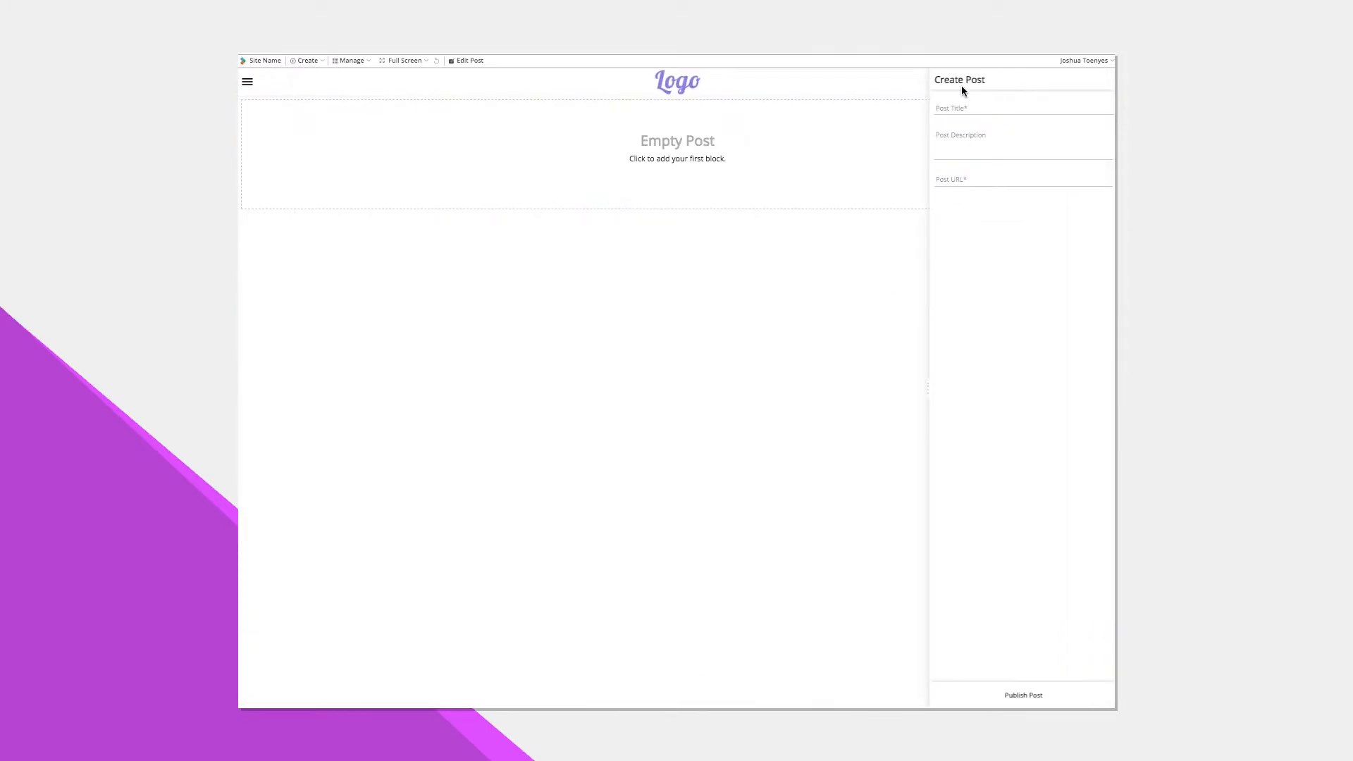
# Enter the title 'This is a New Photography Post', a 'Check Out my' description and URL /new-photography-p.
pyautogui.click(1021, 109)
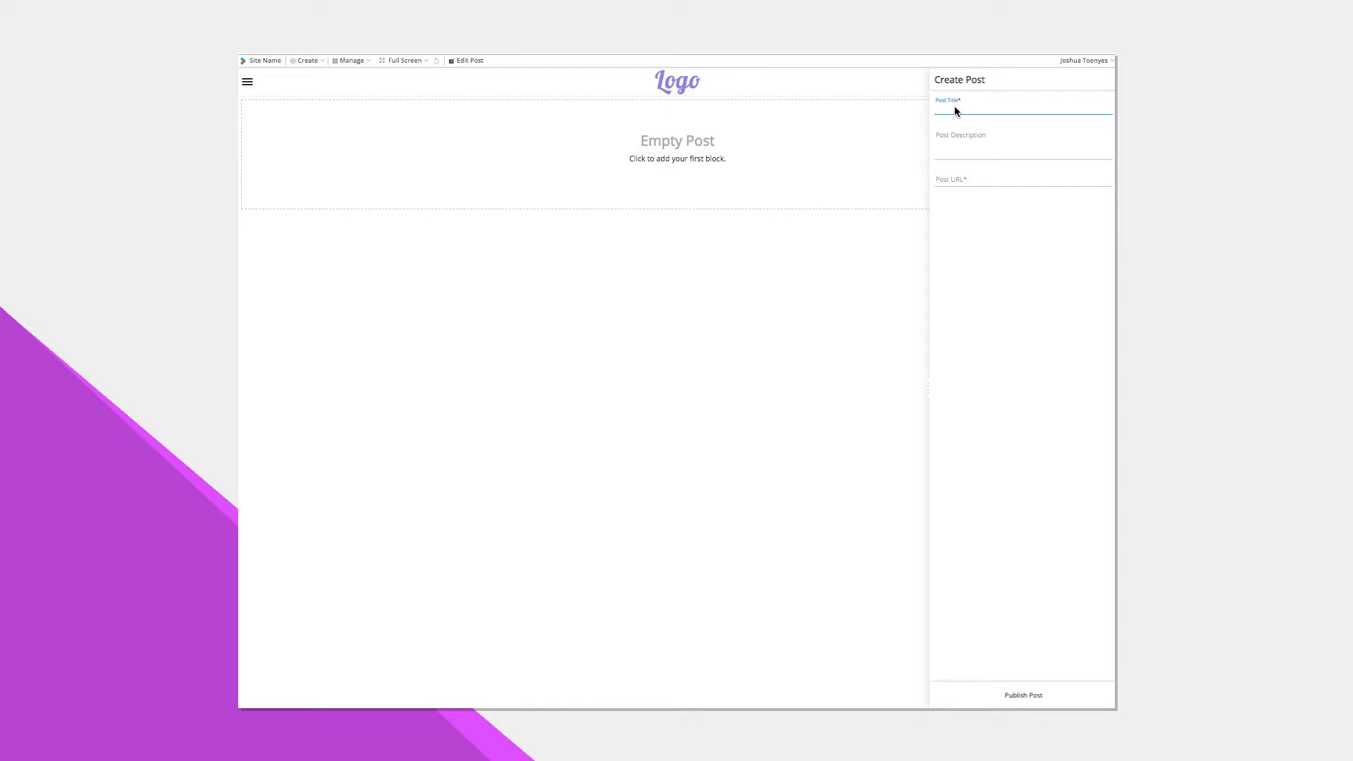
pyautogui.write('This is a')
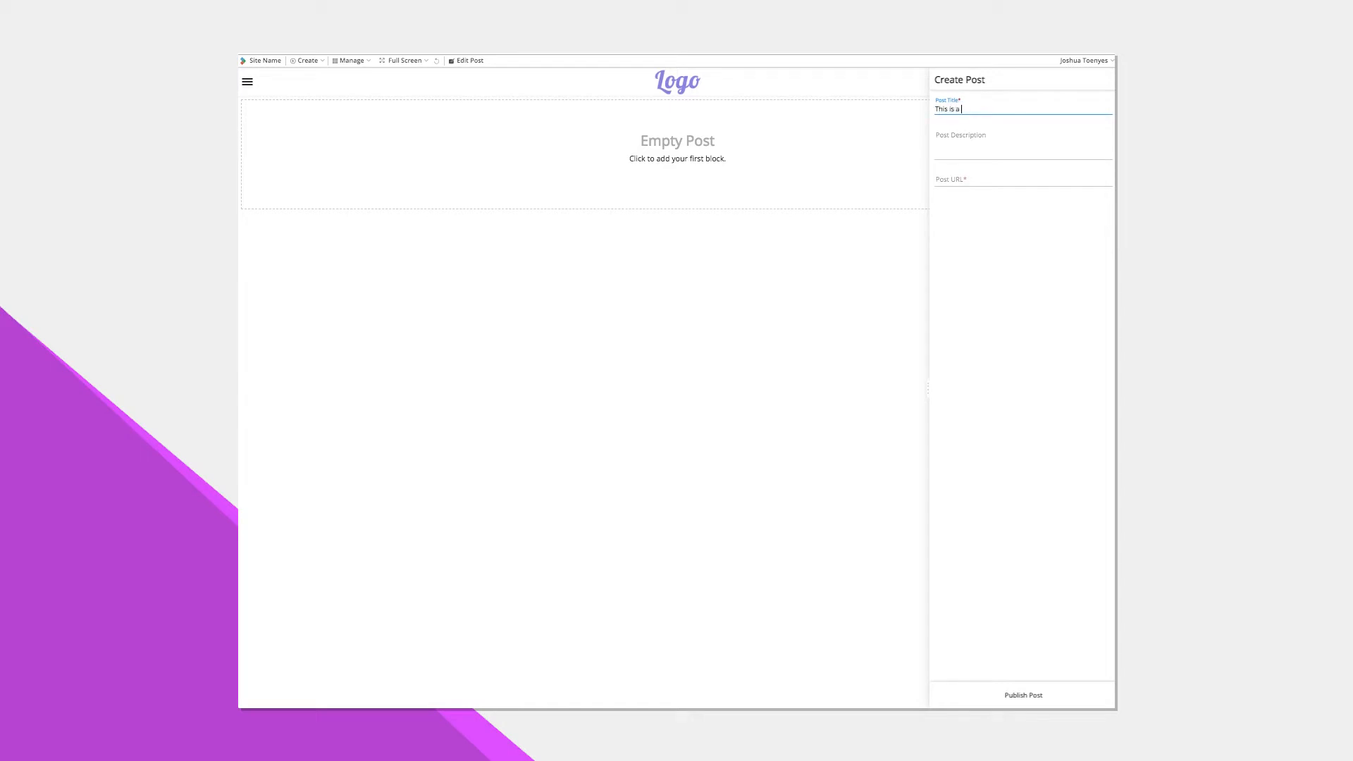
pyautogui.write('New Photography Post')
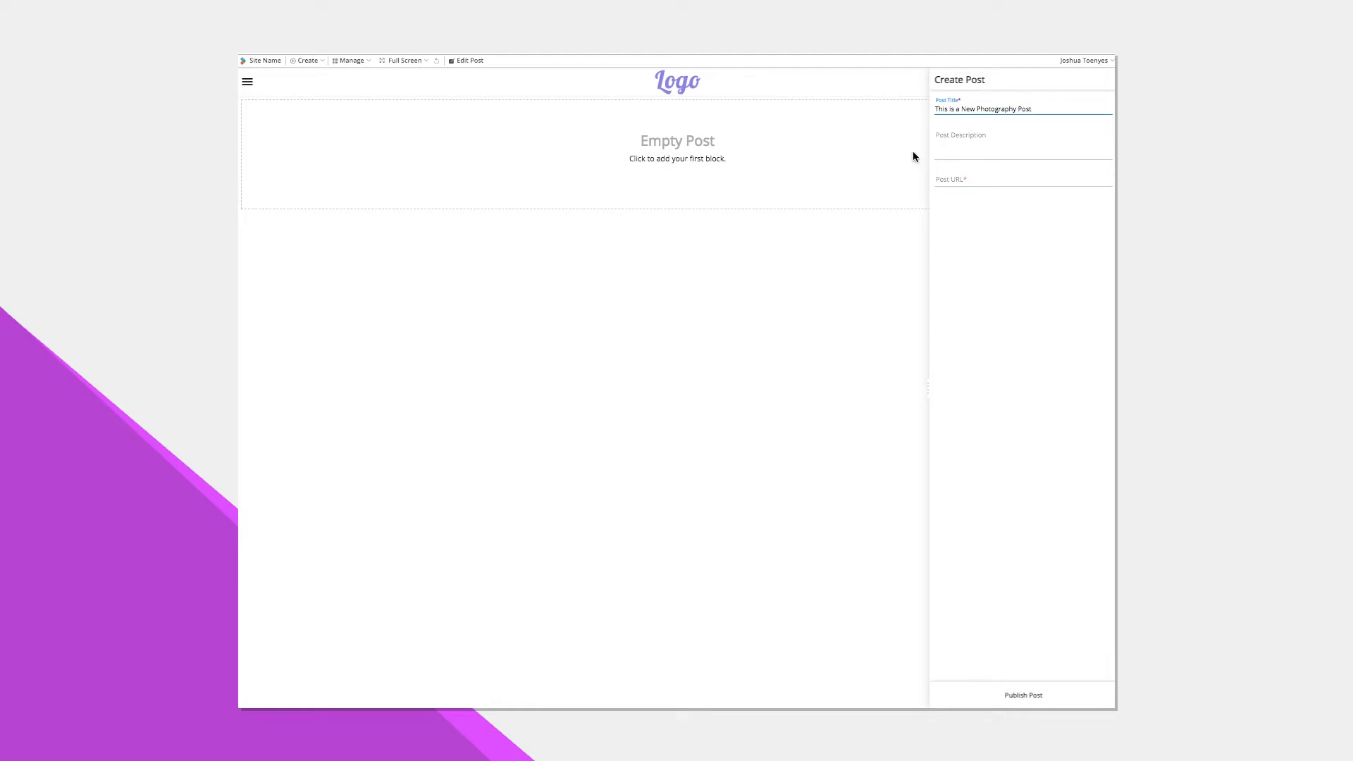
pyautogui.click(1023, 143)
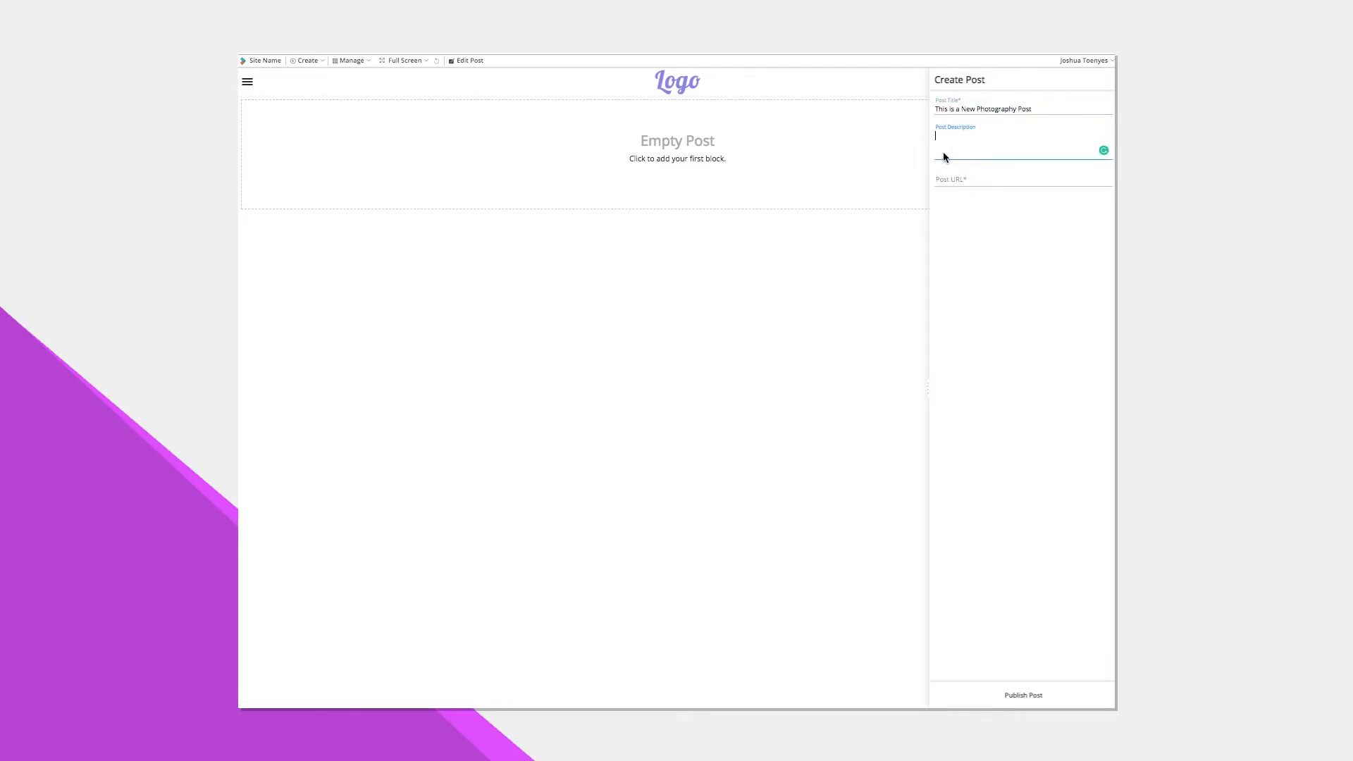
pyautogui.write("Check Out my new photography post! It's going to be so helpful!")
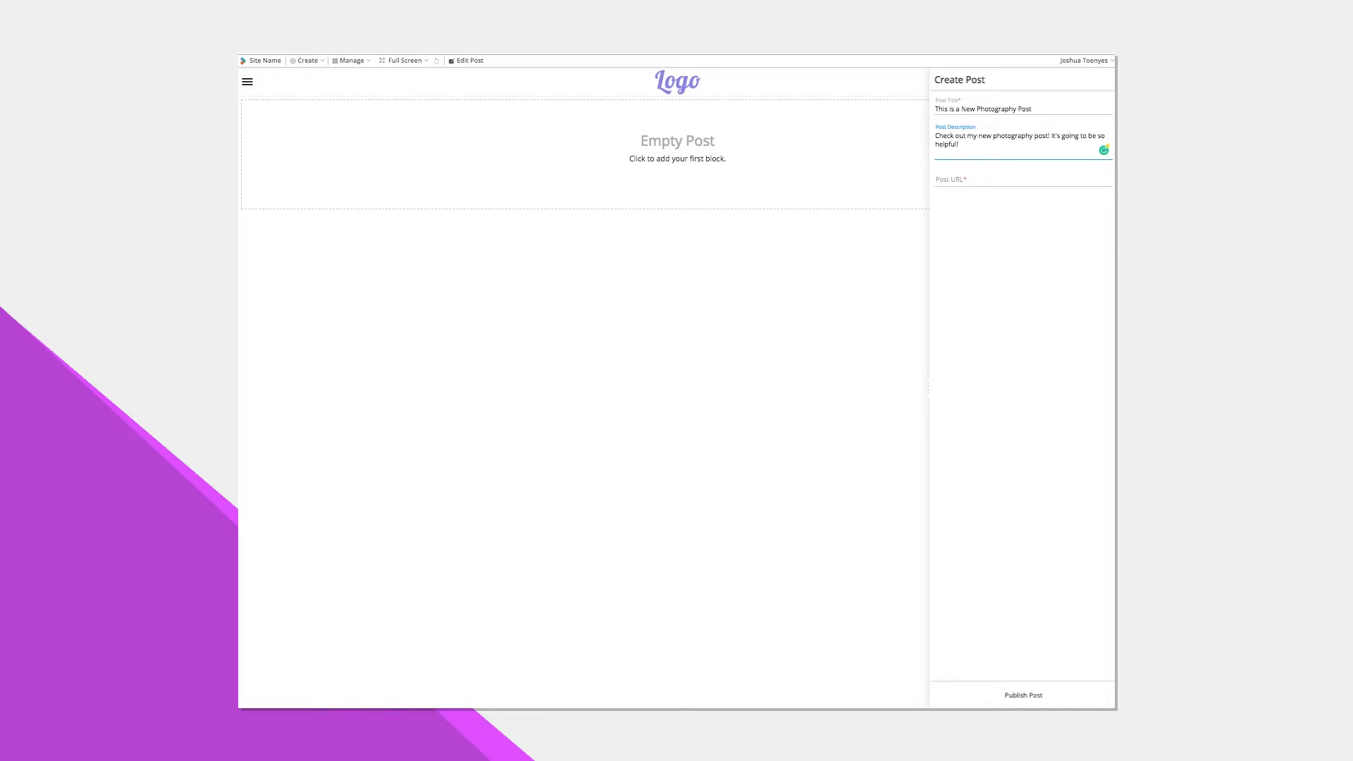
pyautogui.write('/new-photography-p')
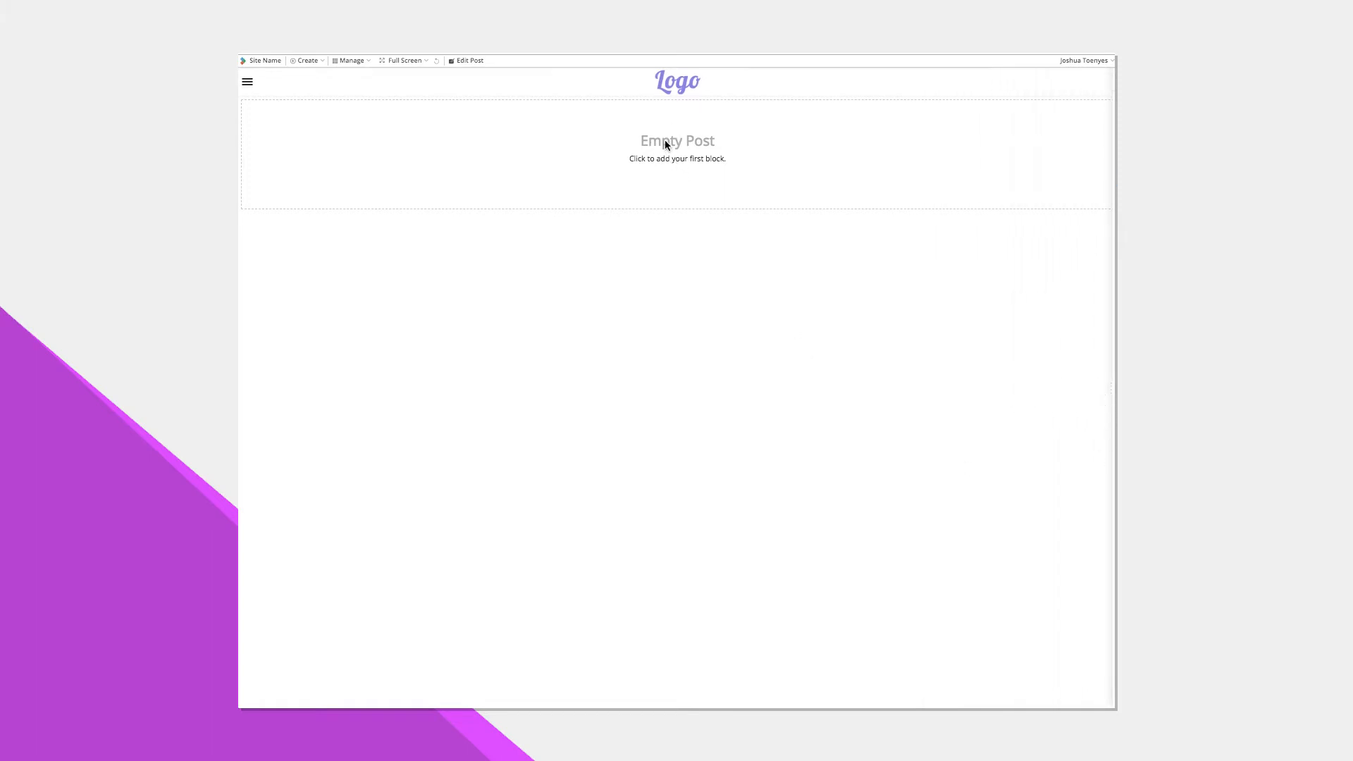
# Add an image block to the empty post and upload the polaroid photo into it.
pyautogui.click(677, 151)
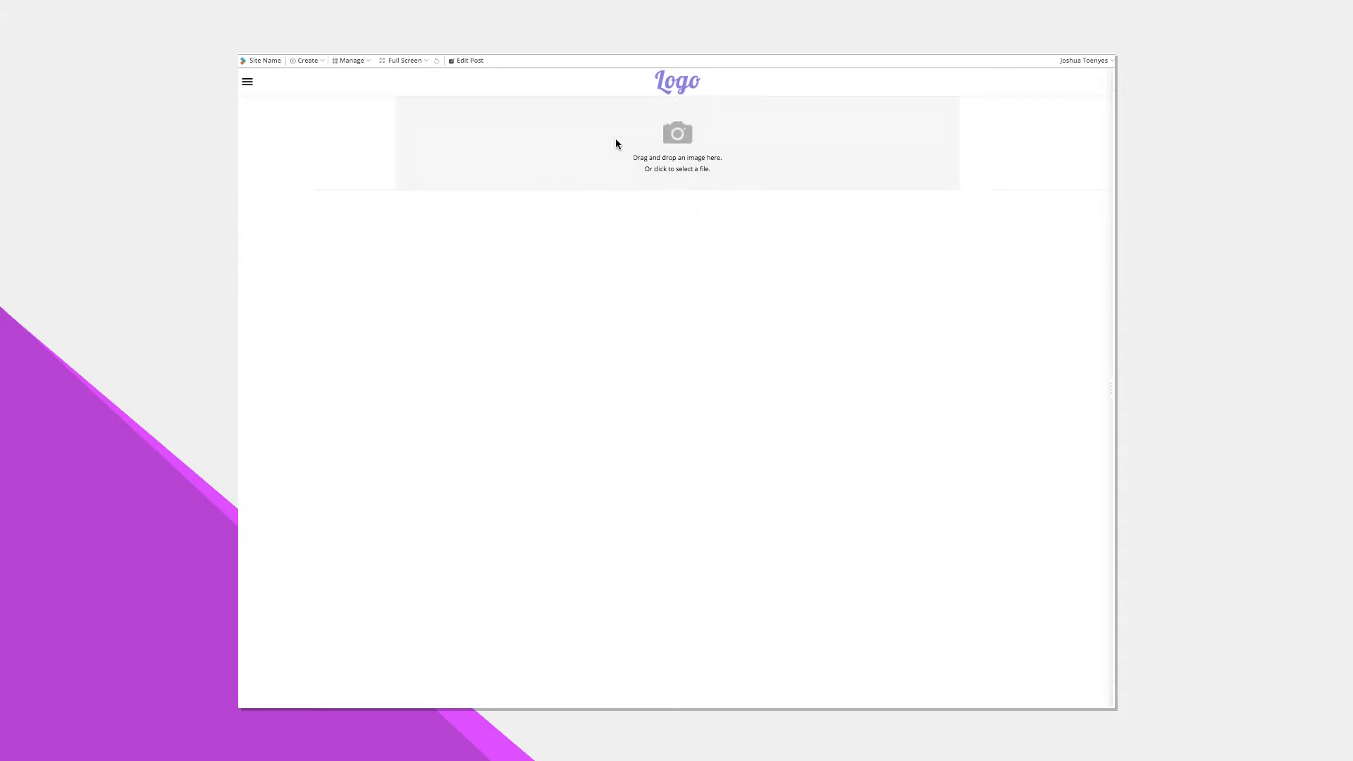
pyautogui.click(677, 144)
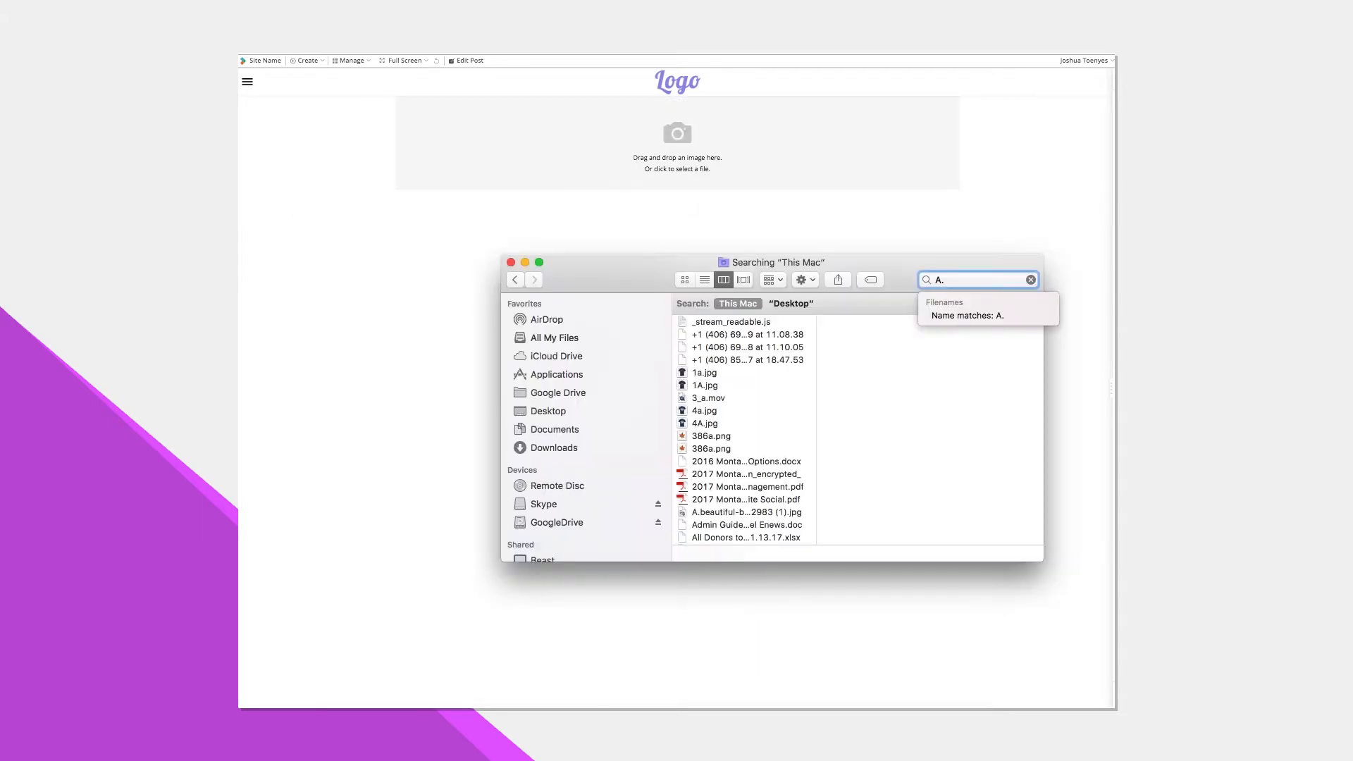
pyautogui.scroll(-3)
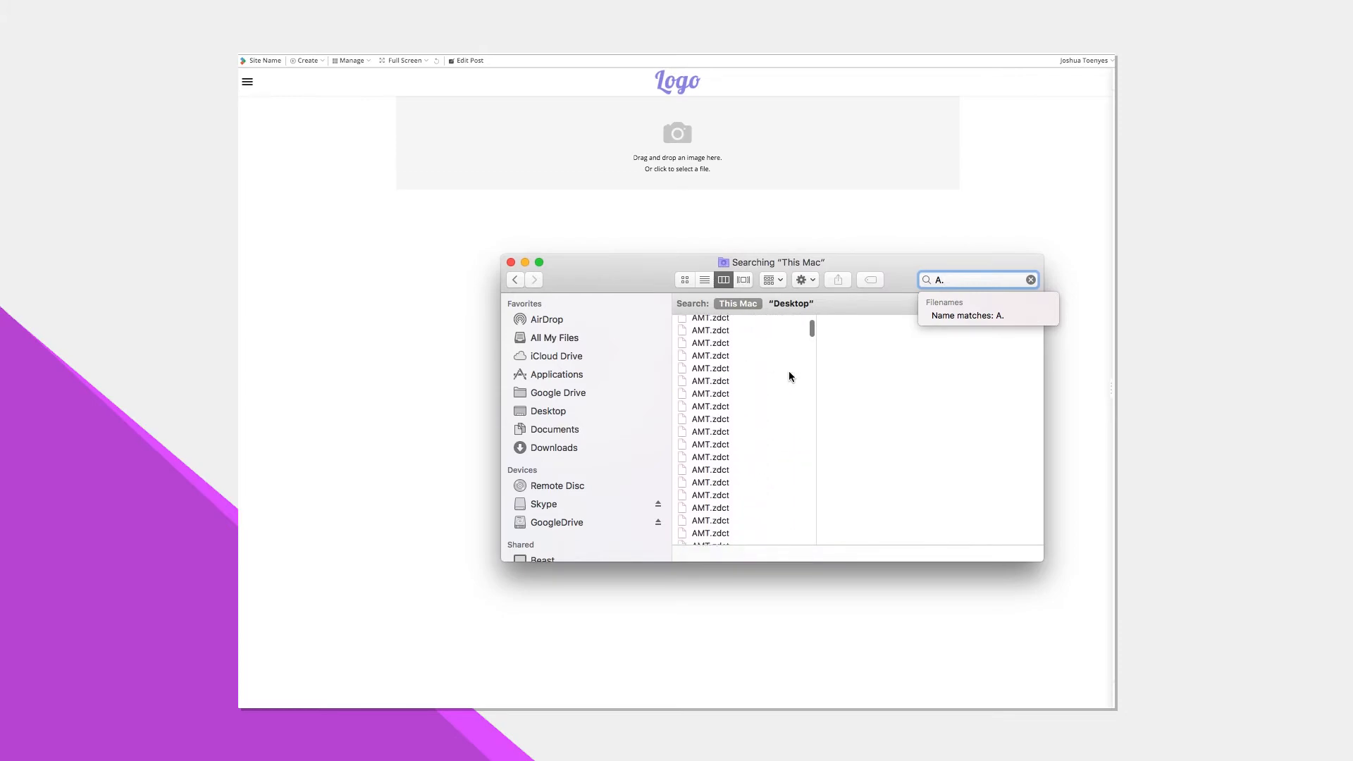
pyautogui.moveTo(747, 457); pyautogui.dragTo(655, 138)
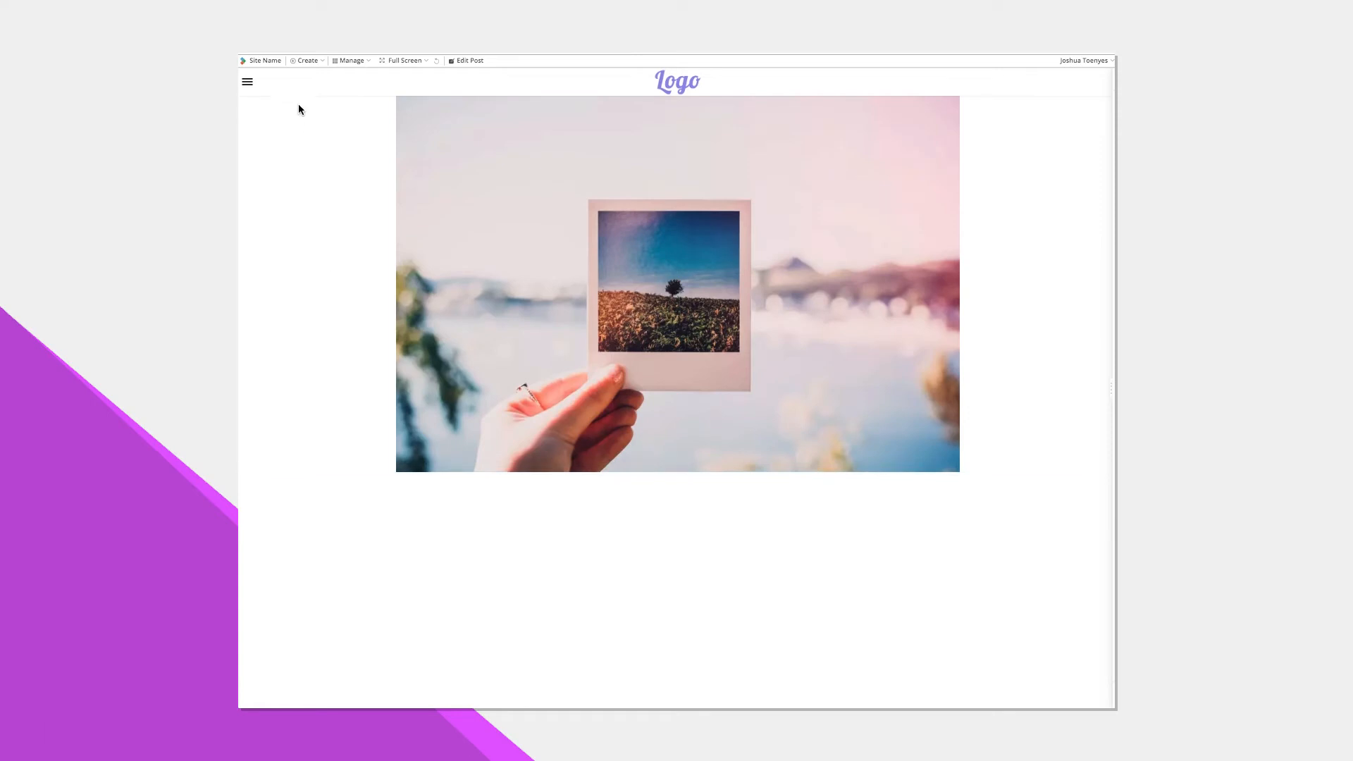
# In Display Options, change Image Format to Content Width, then to Full Bleed.
pyautogui.click(678, 283)
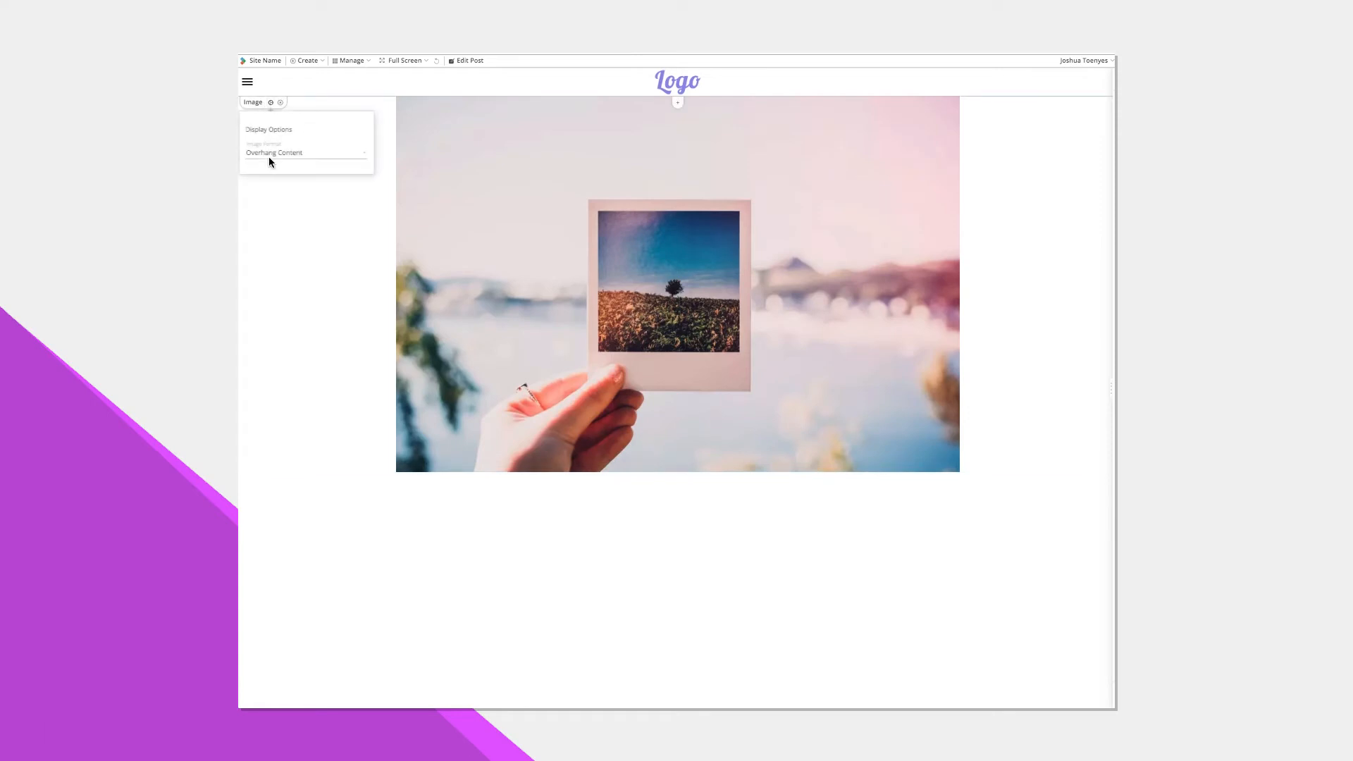
pyautogui.click(306, 152)
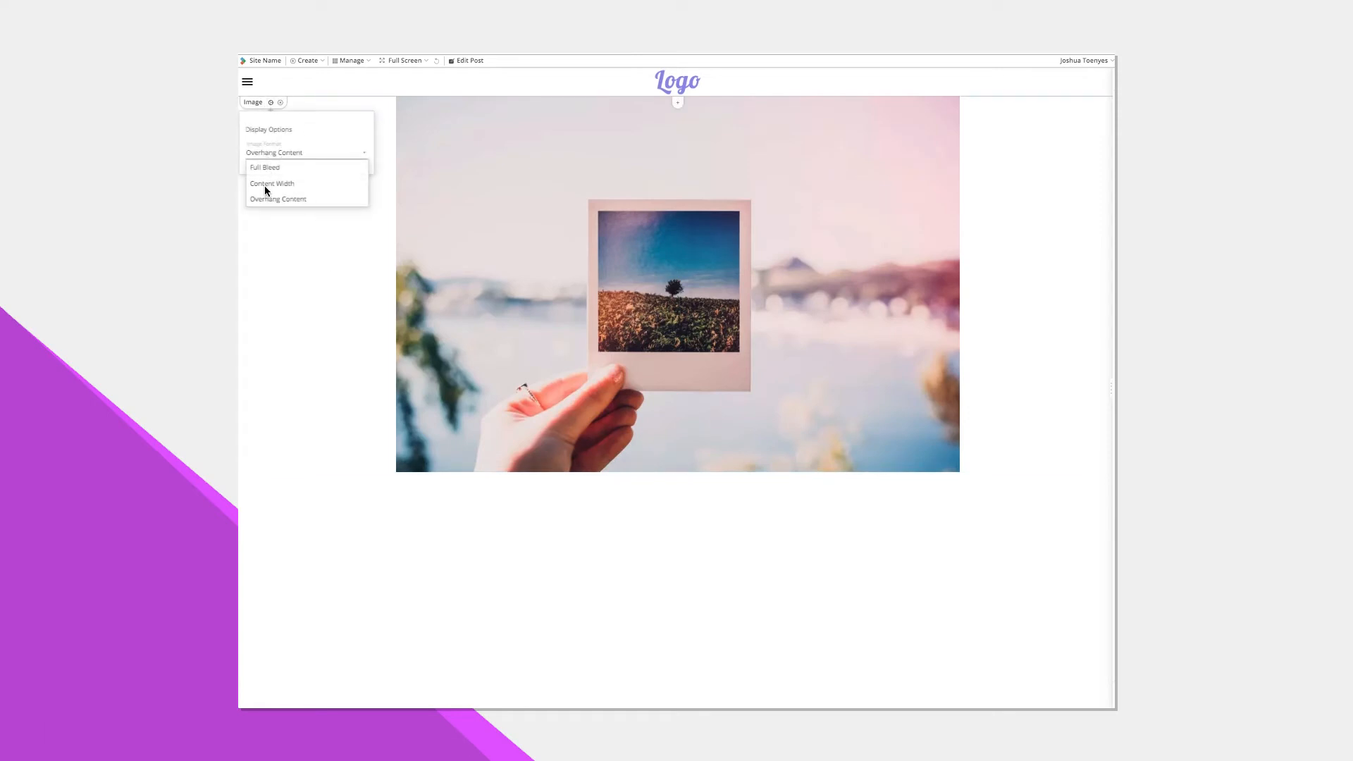
pyautogui.click(272, 183)
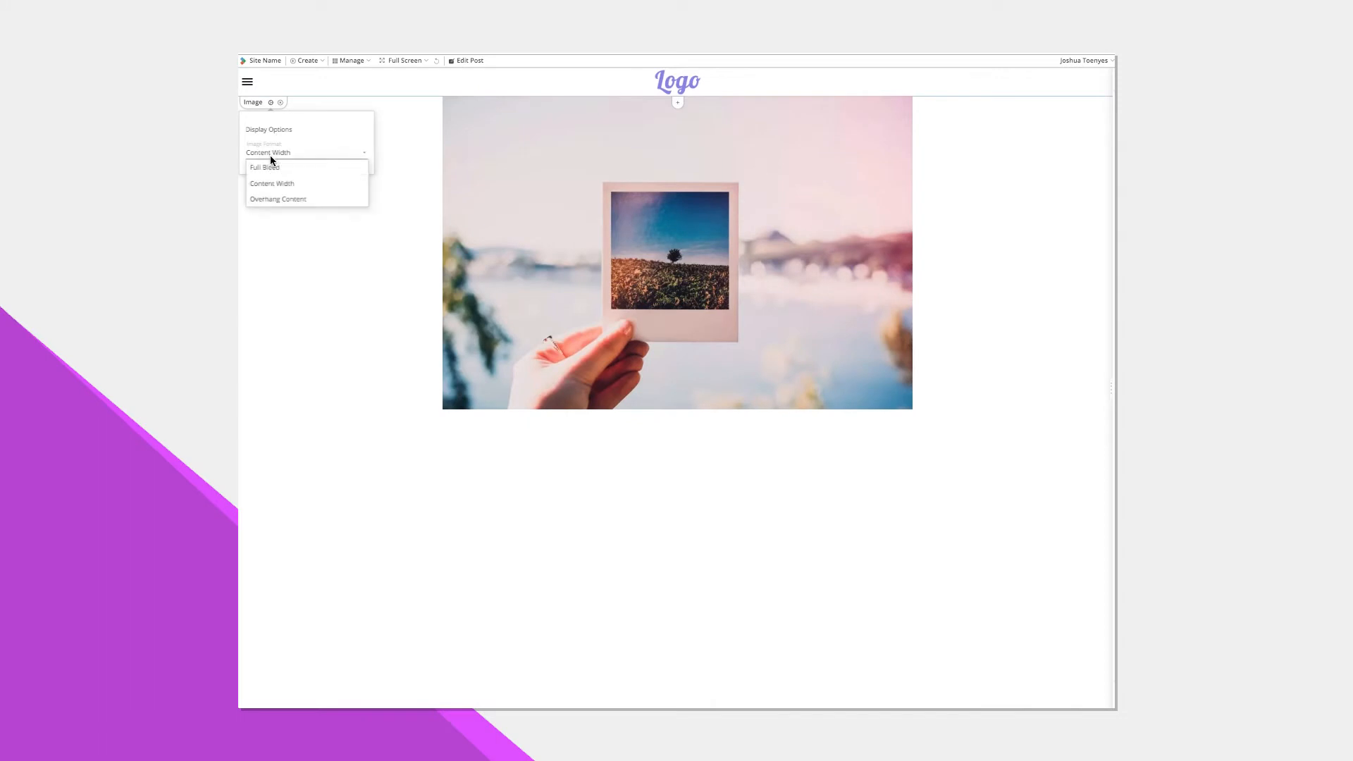
pyautogui.click(263, 168)
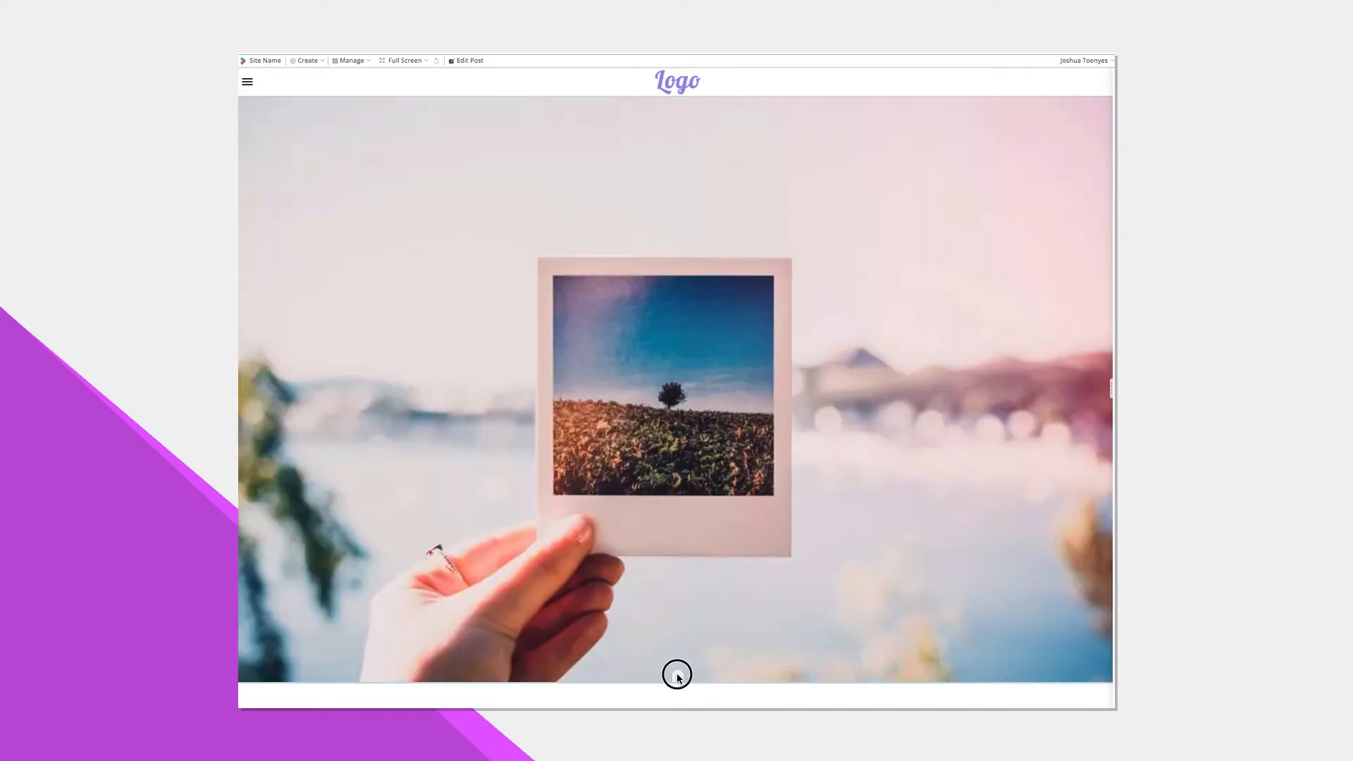
pyautogui.scroll(-3)
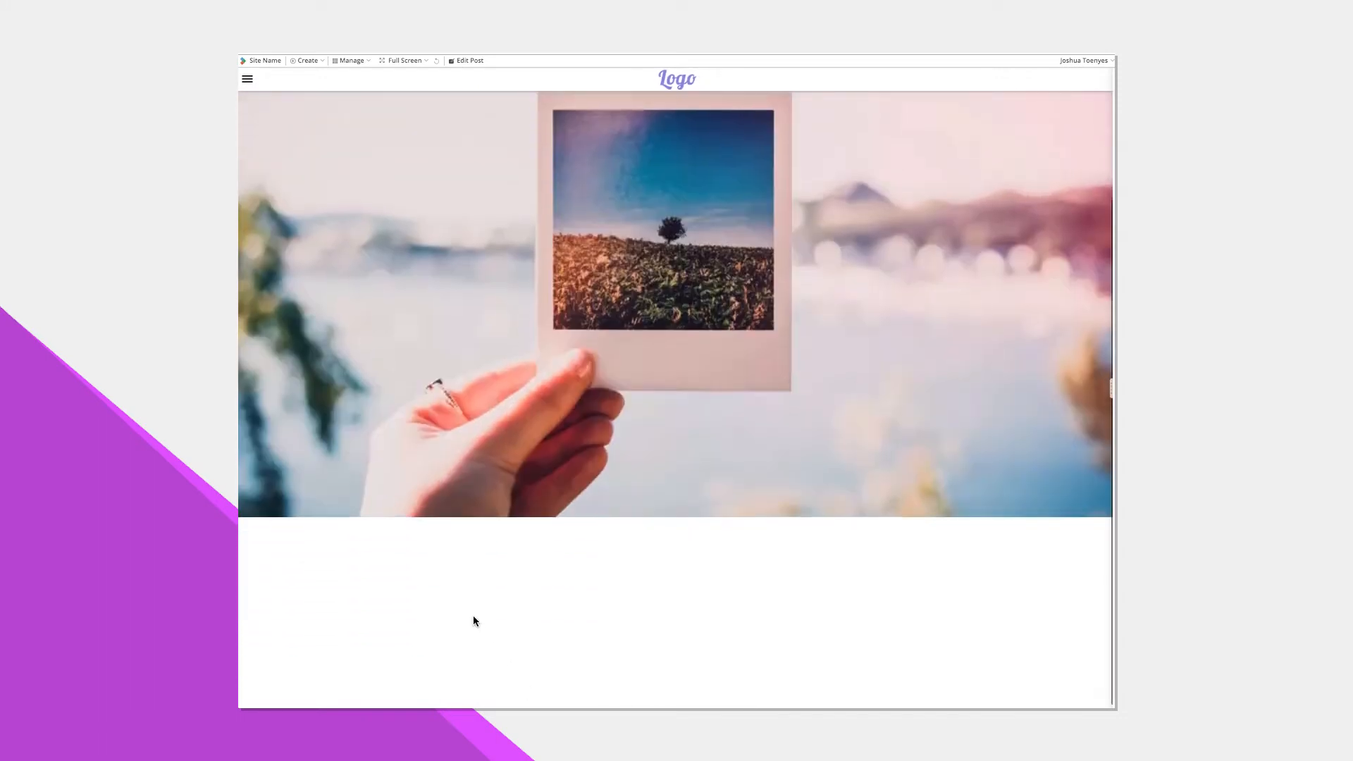
# Enter the heading 'This Is a', add a Code block with the YouTube iframe embed and save it.
pyautogui.write('This Is a New Photography Post')
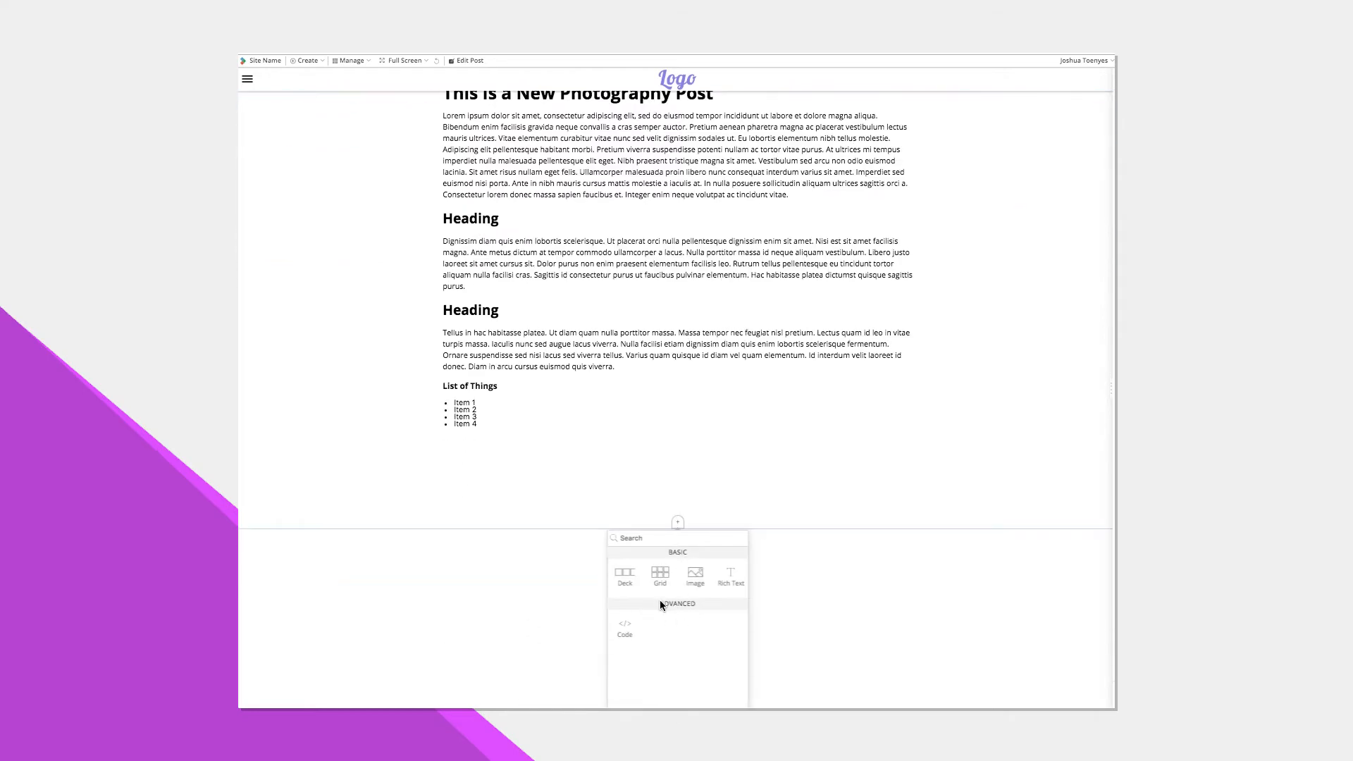
pyautogui.click(625, 629)
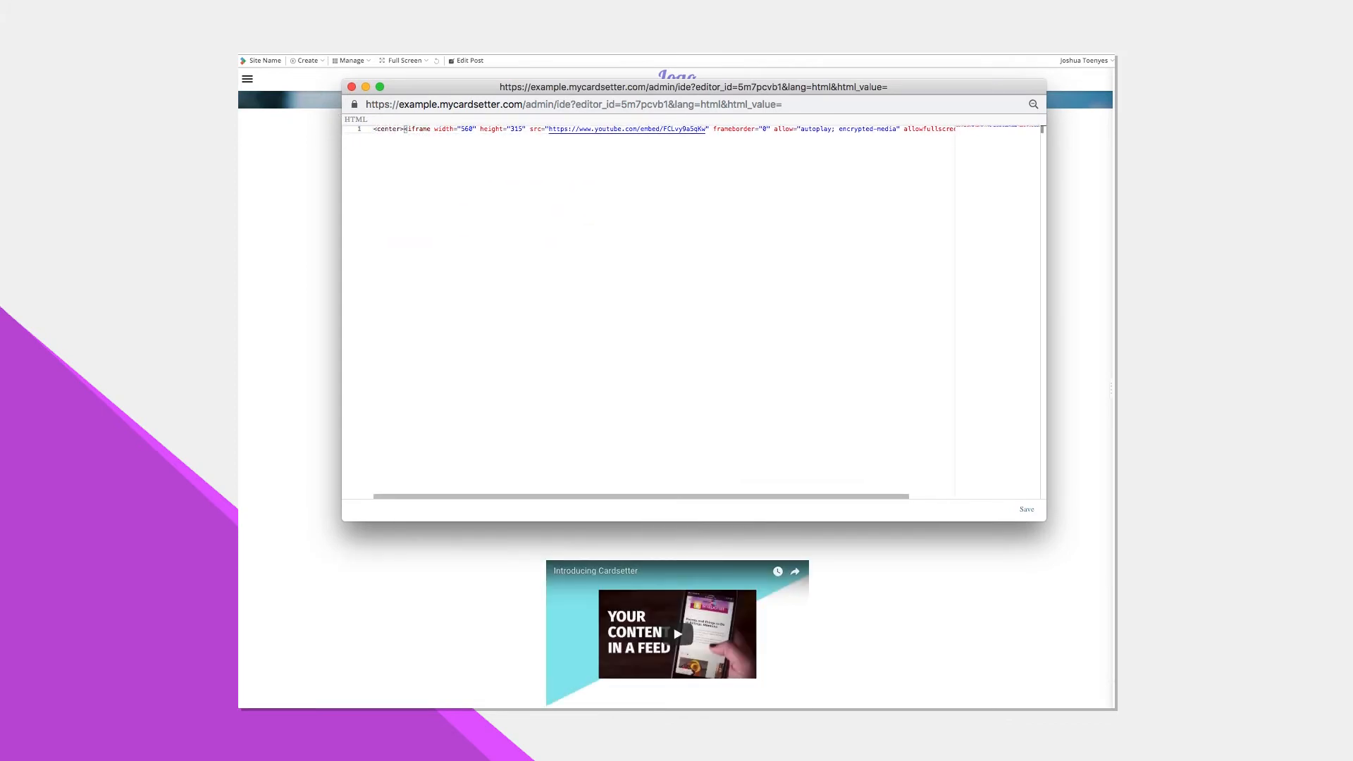
pyautogui.click(1026, 509)
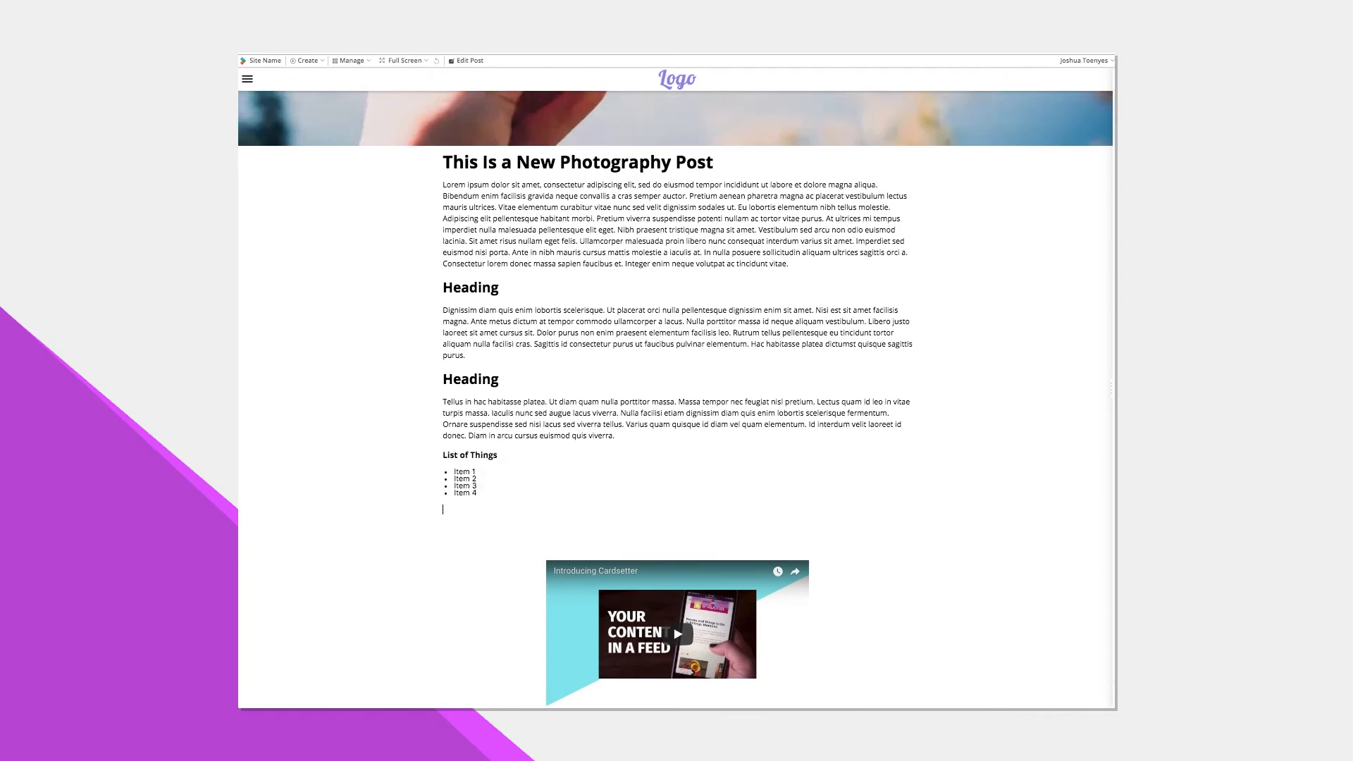
# Insert a Deck block below the video and add the Retro Photography and another photography post as cards.
pyautogui.click(677, 593)
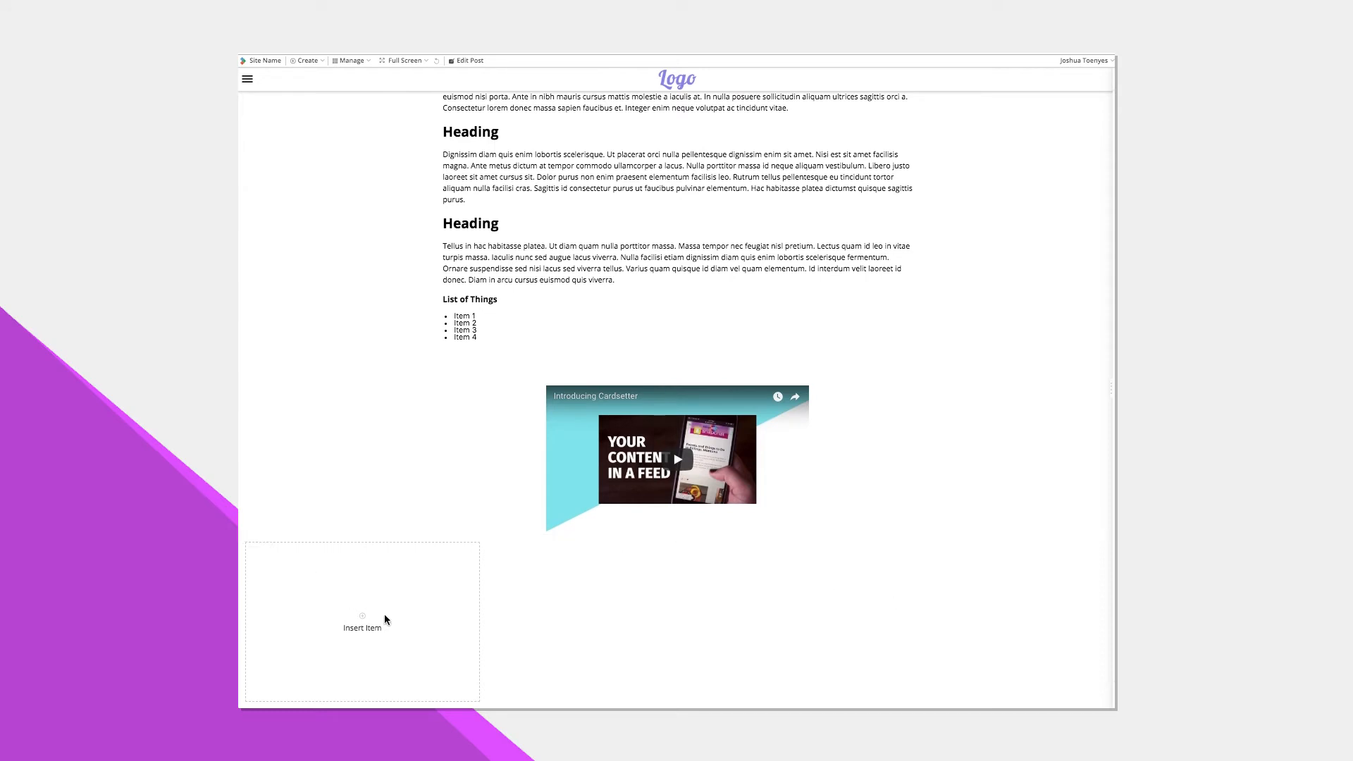
pyautogui.click(362, 622)
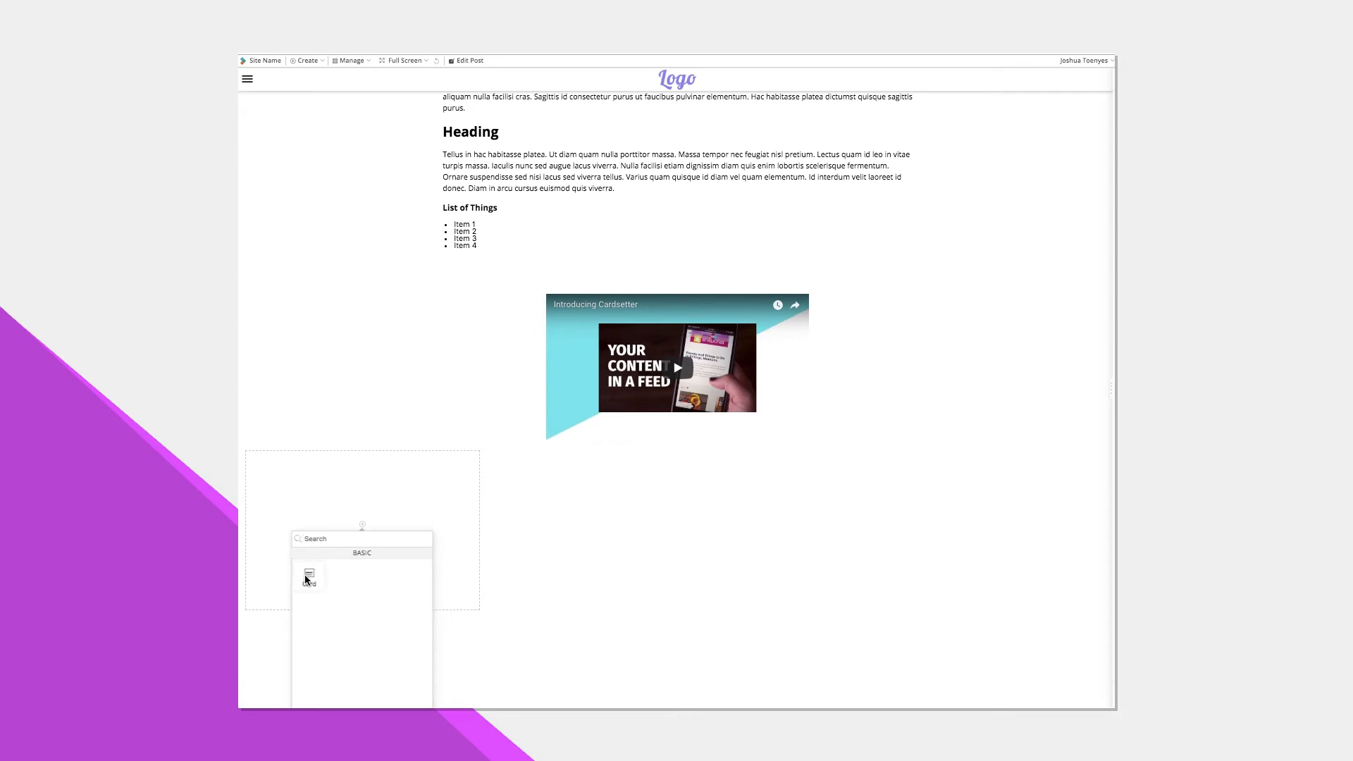
pyautogui.click(308, 575)
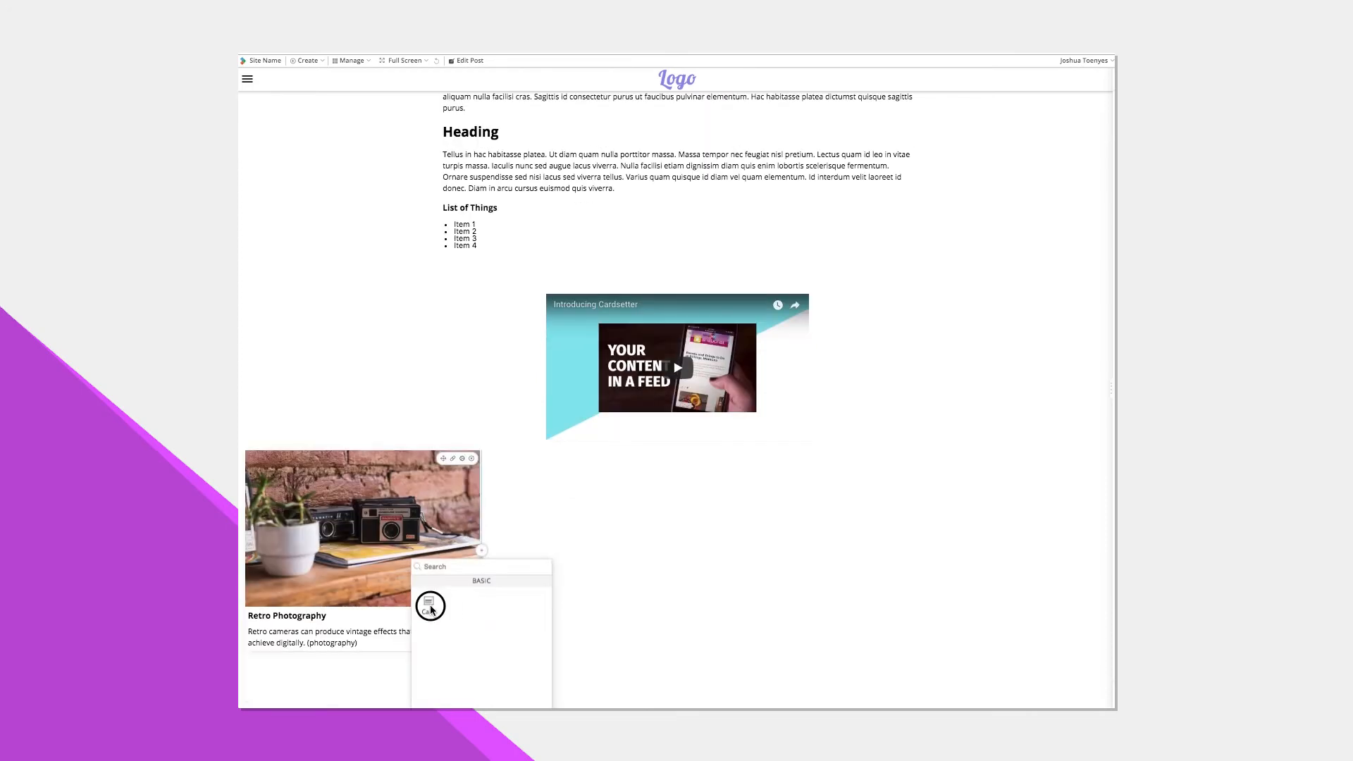
pyautogui.click(430, 605)
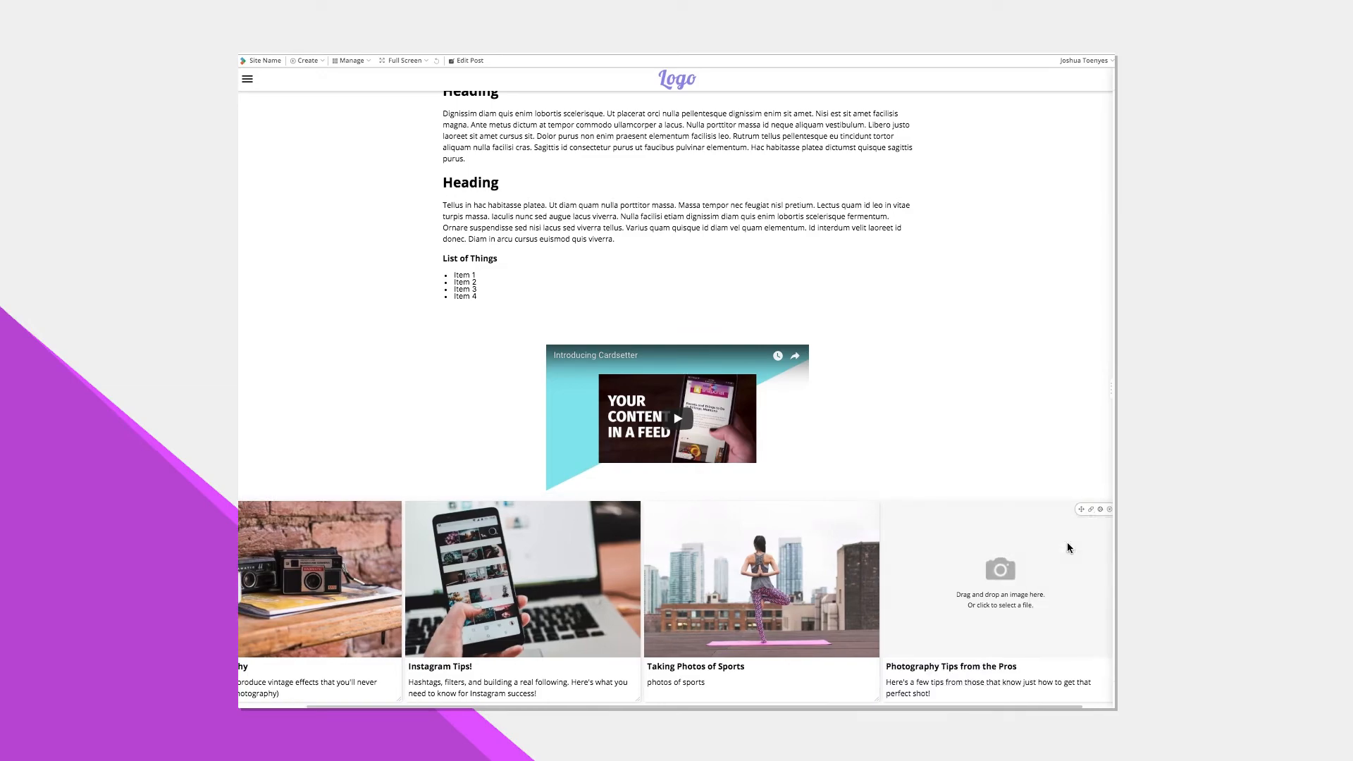
# Add the Instagram Tips! post to the home page's photography series deck.
pyautogui.scroll(-3)
pyautogui.write('instagram')
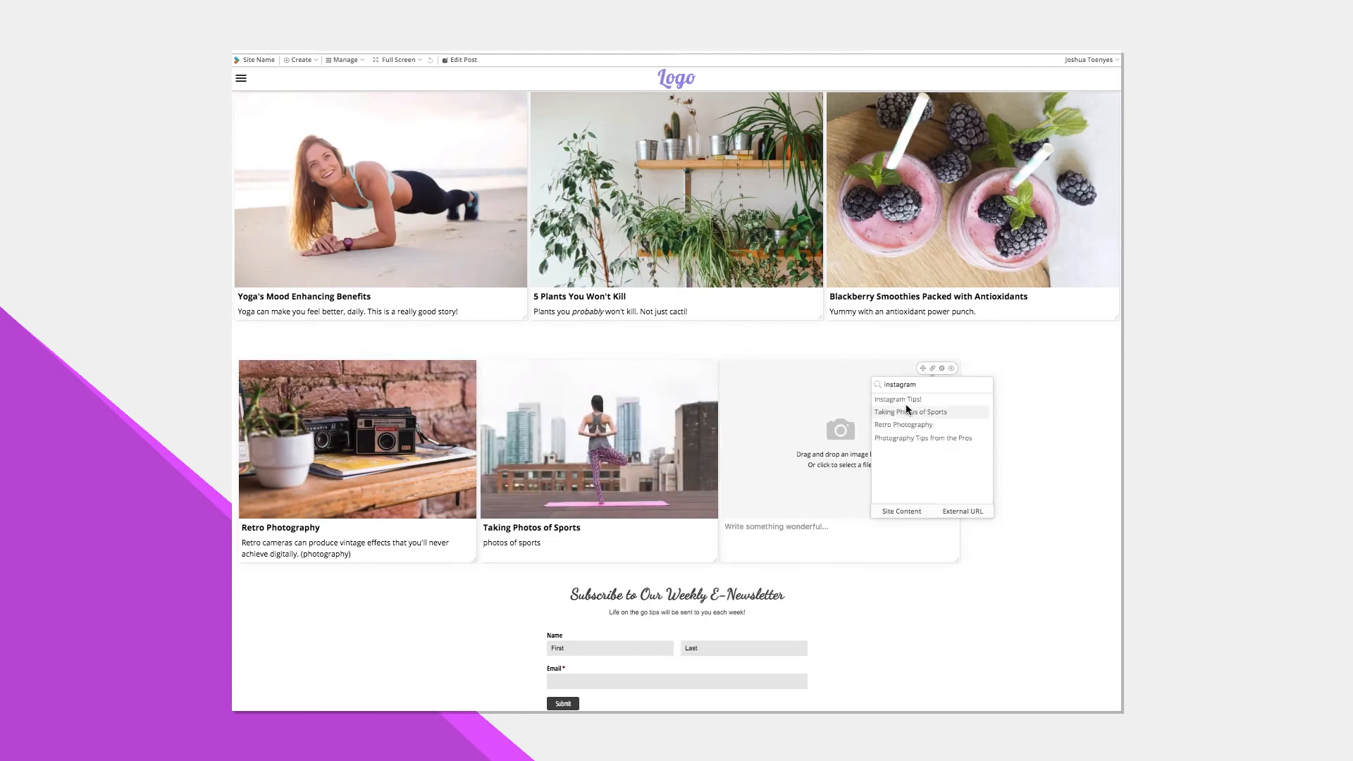
pyautogui.click(898, 399)
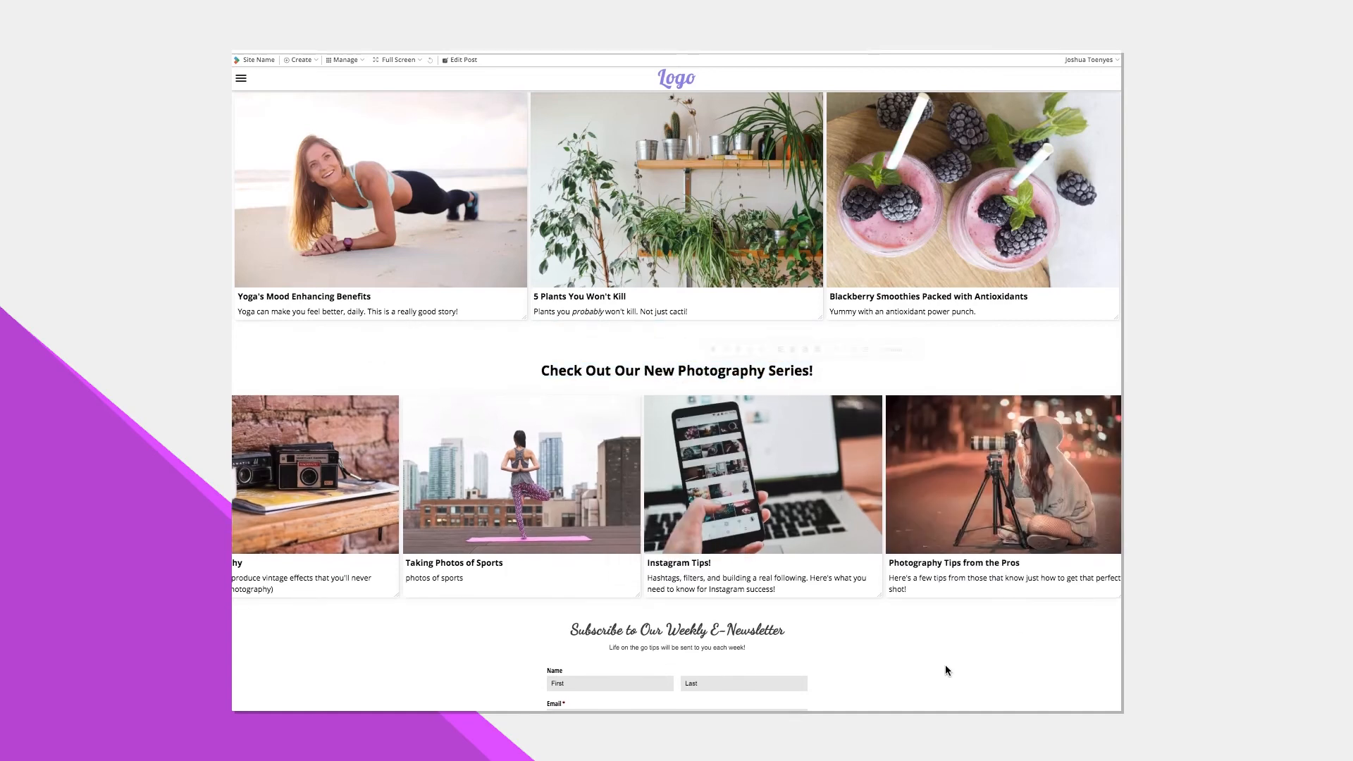
pyautogui.scroll(-3)
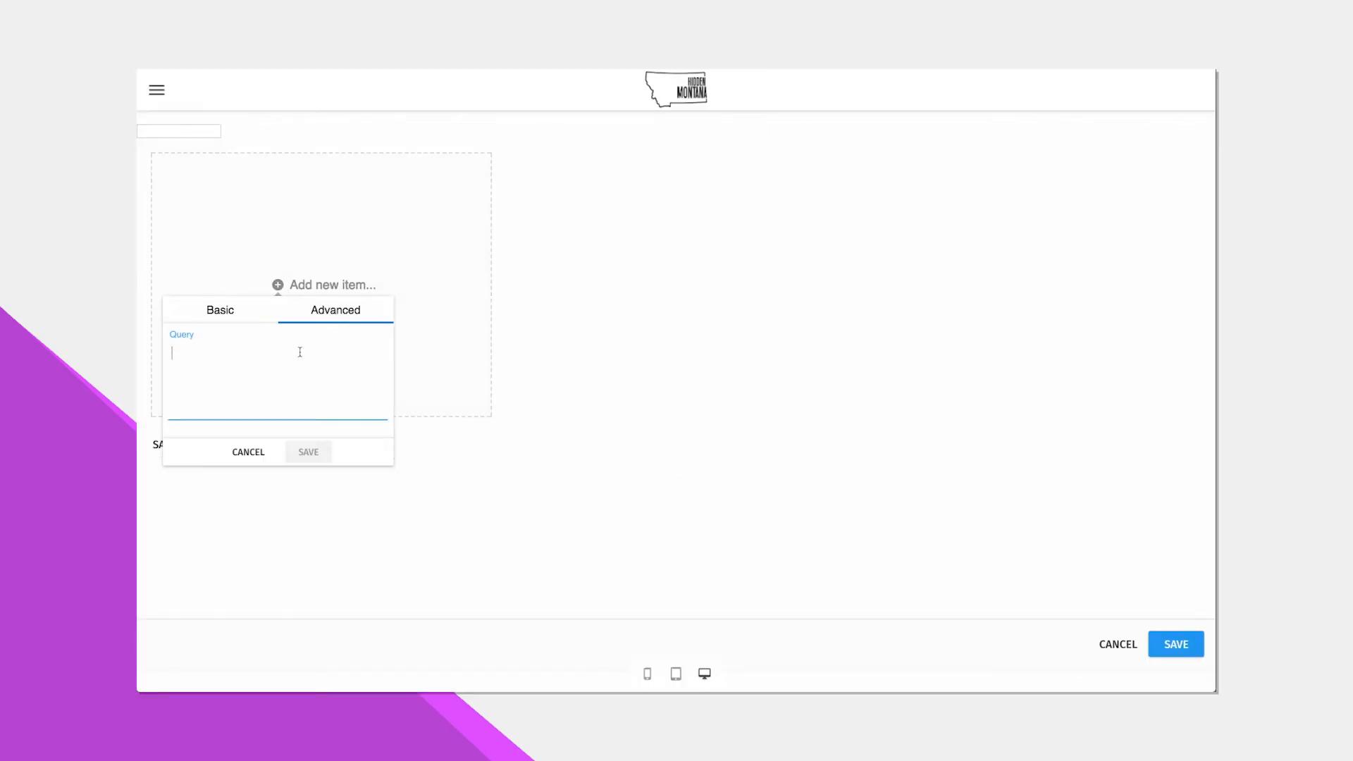
# Fill the block with the query 'show events' and save the page with the July 4th events grid.
pyautogui.write('show e')
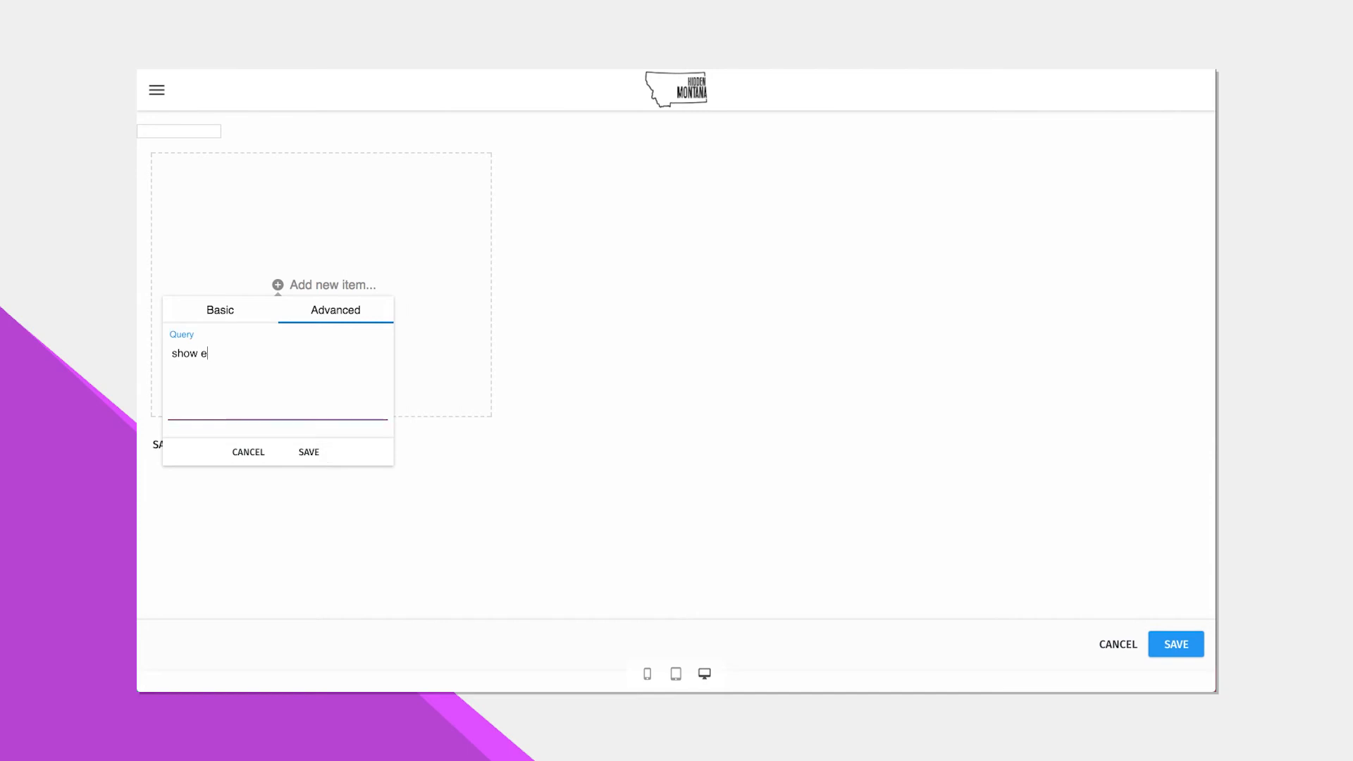
pyautogui.write('vents')
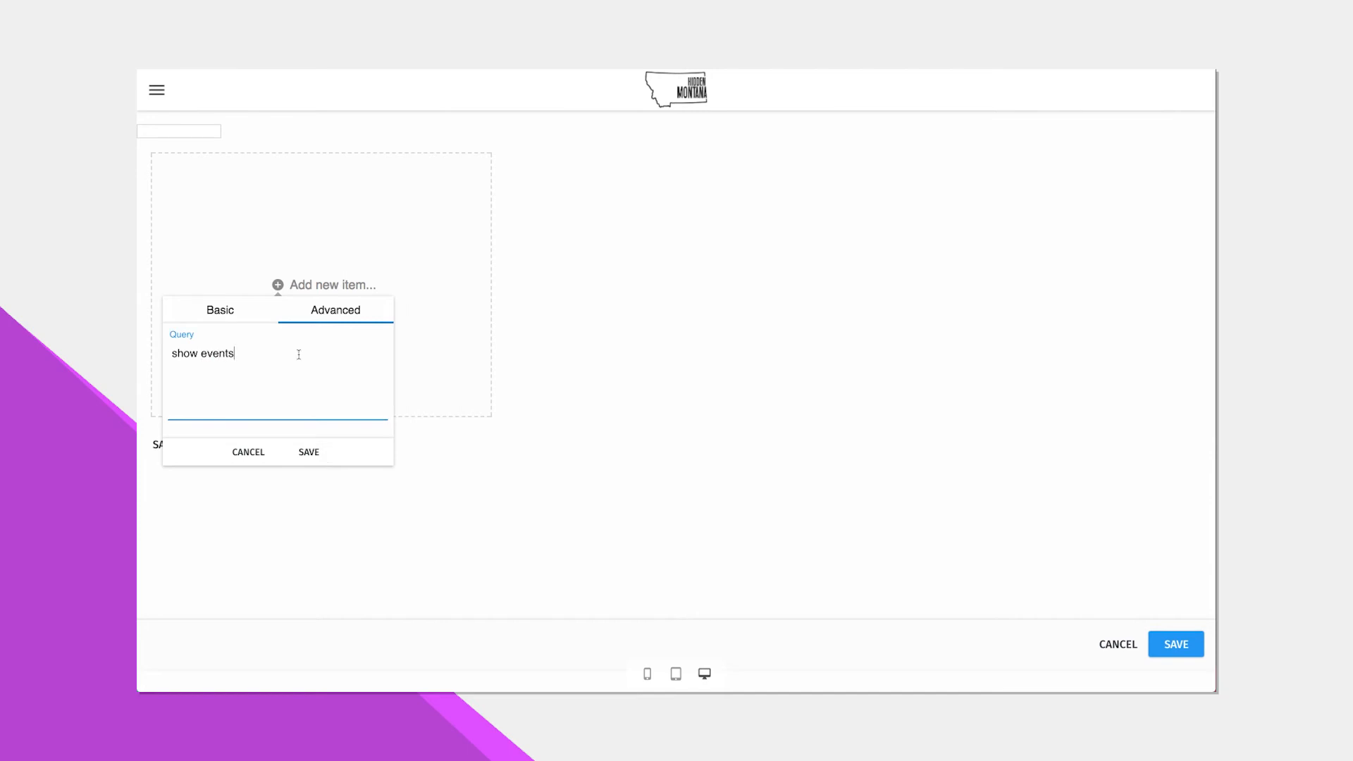
pyautogui.click(309, 453)
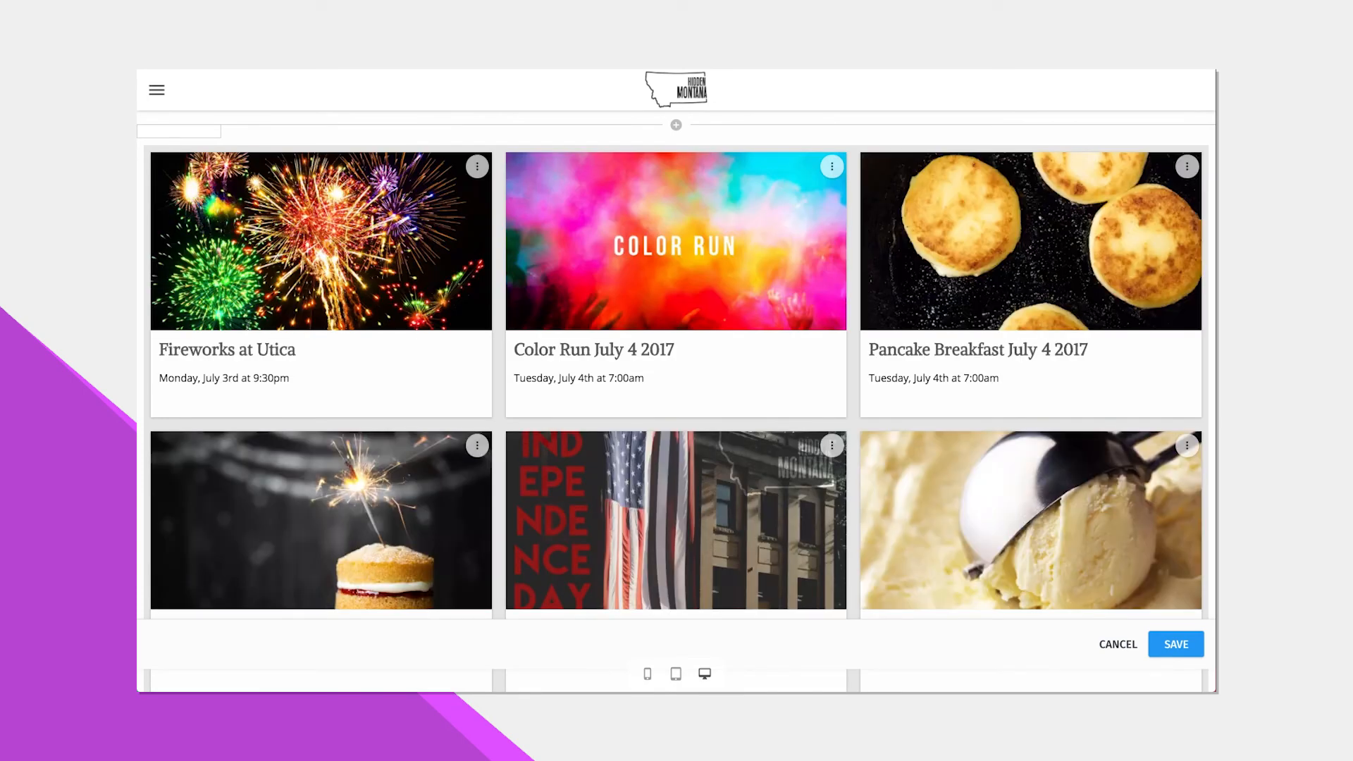
pyautogui.scroll(-3)
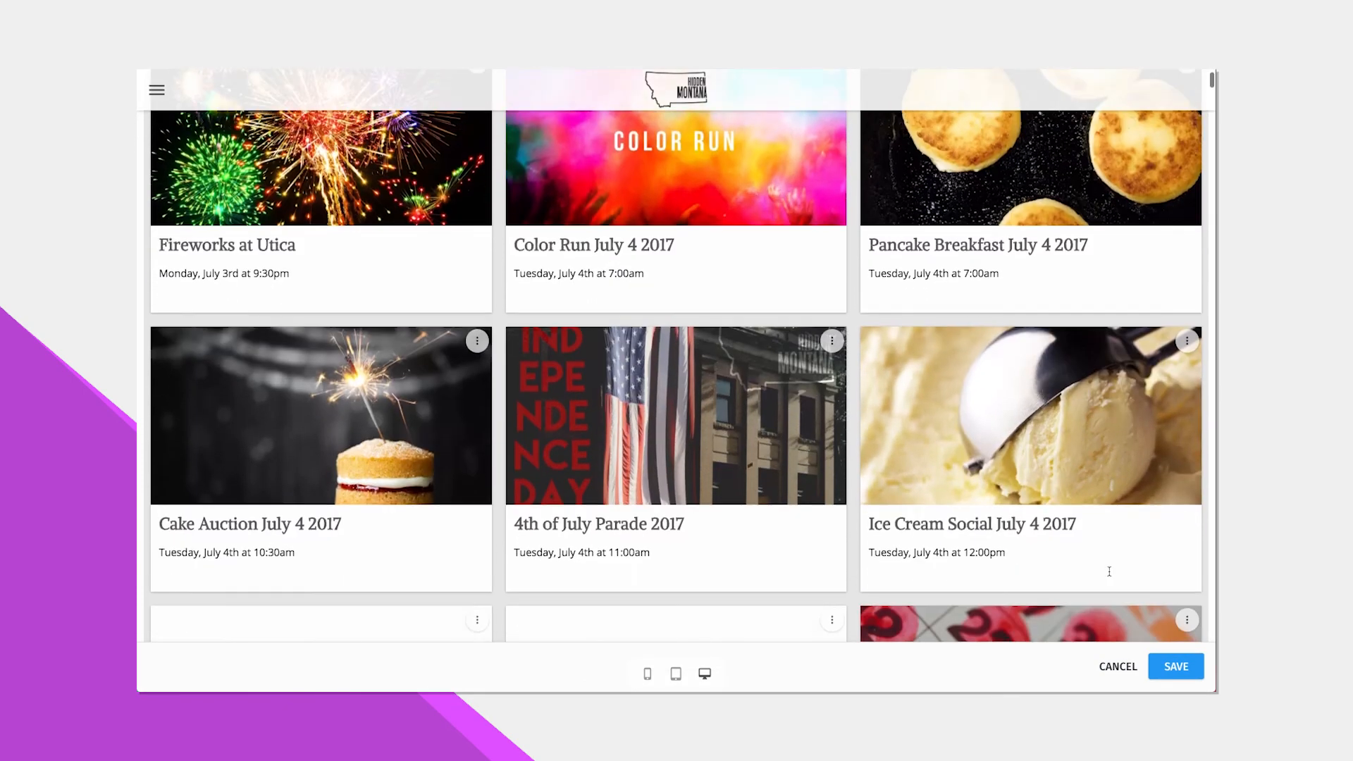
pyautogui.scroll(-3)
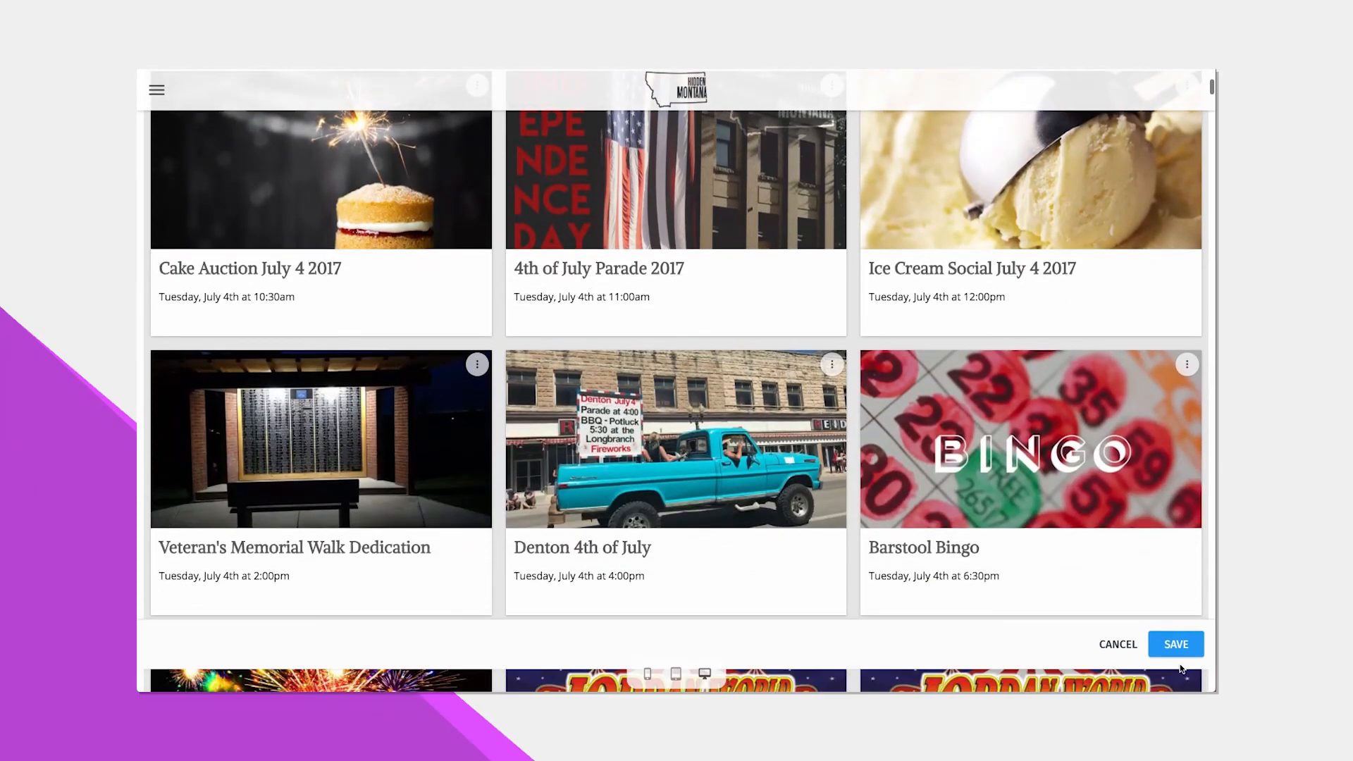
pyautogui.click(1175, 644)
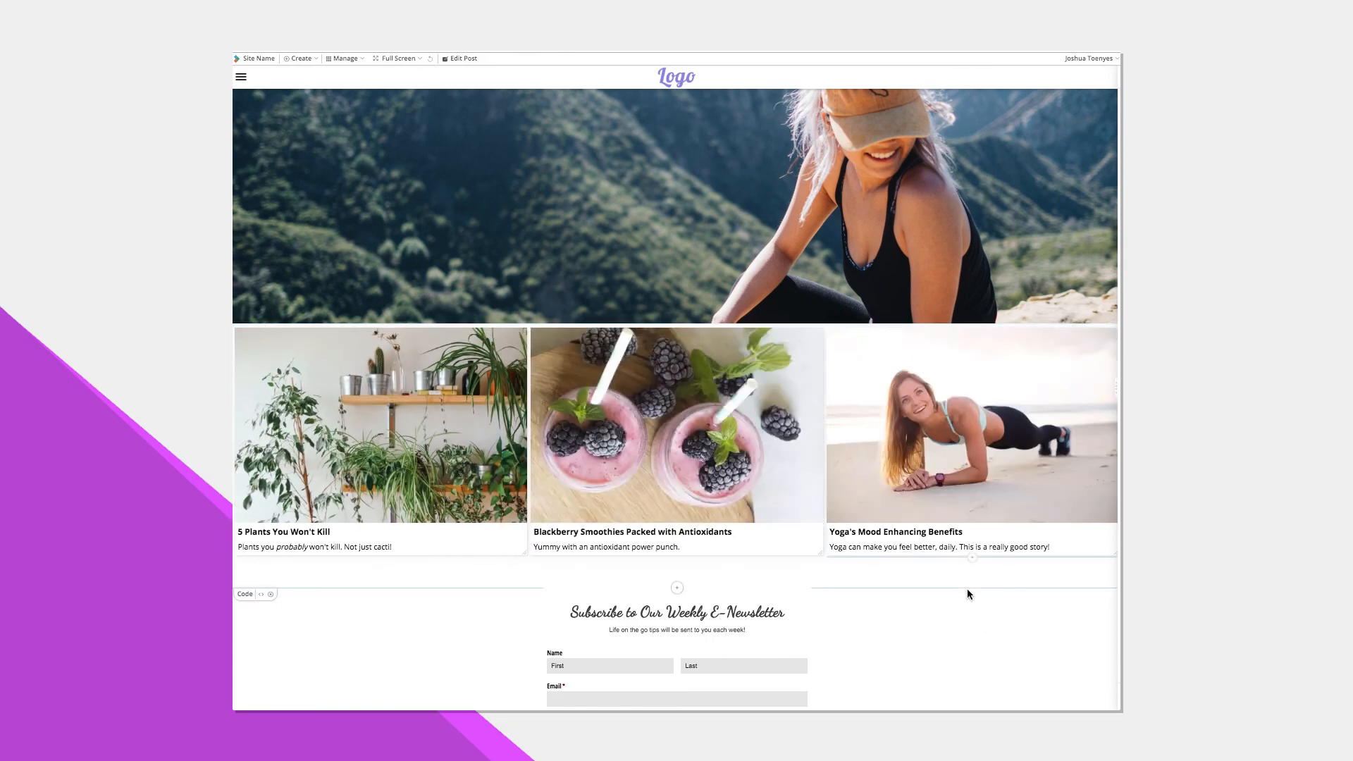
pyautogui.click(398, 59)
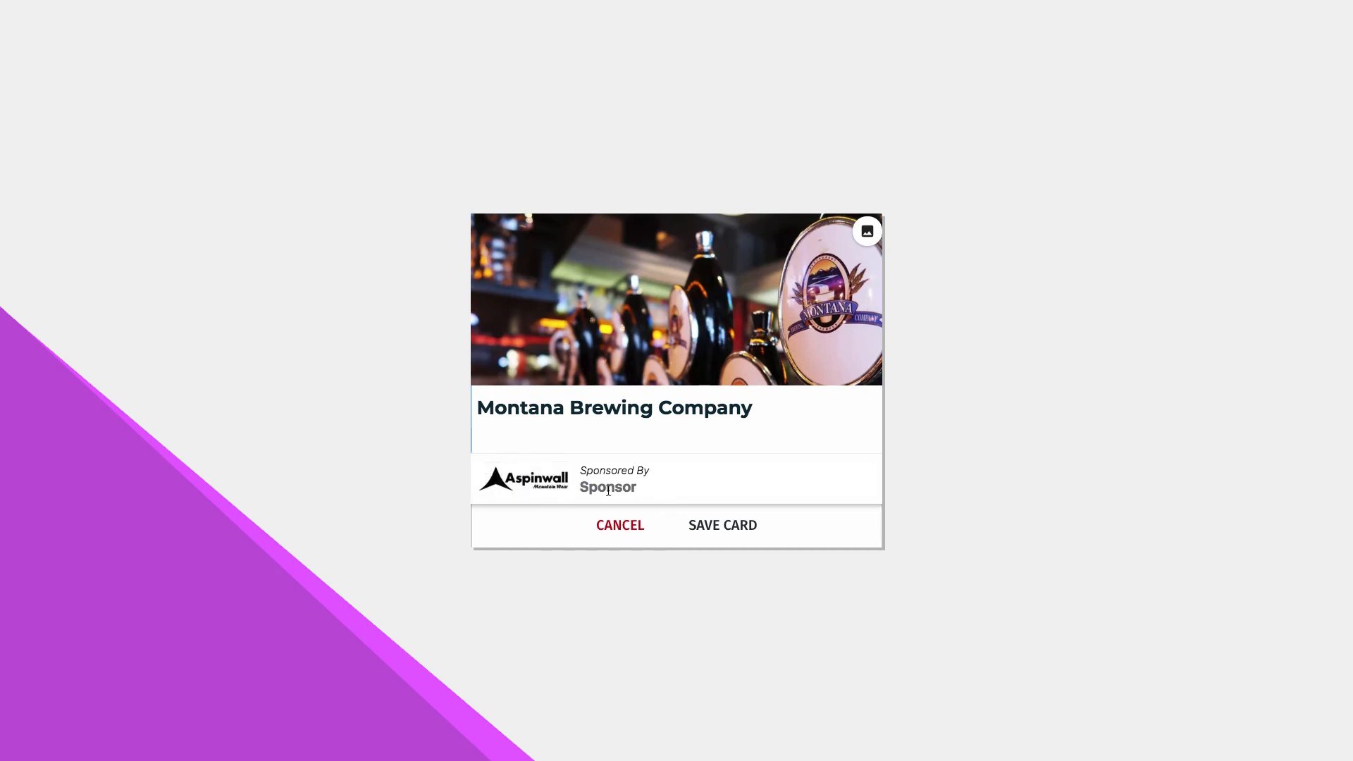
# Enter Aspinwall in the Sponsor field of the Montana Brewing Company card and save the card.
pyautogui.write('Aspinwall')
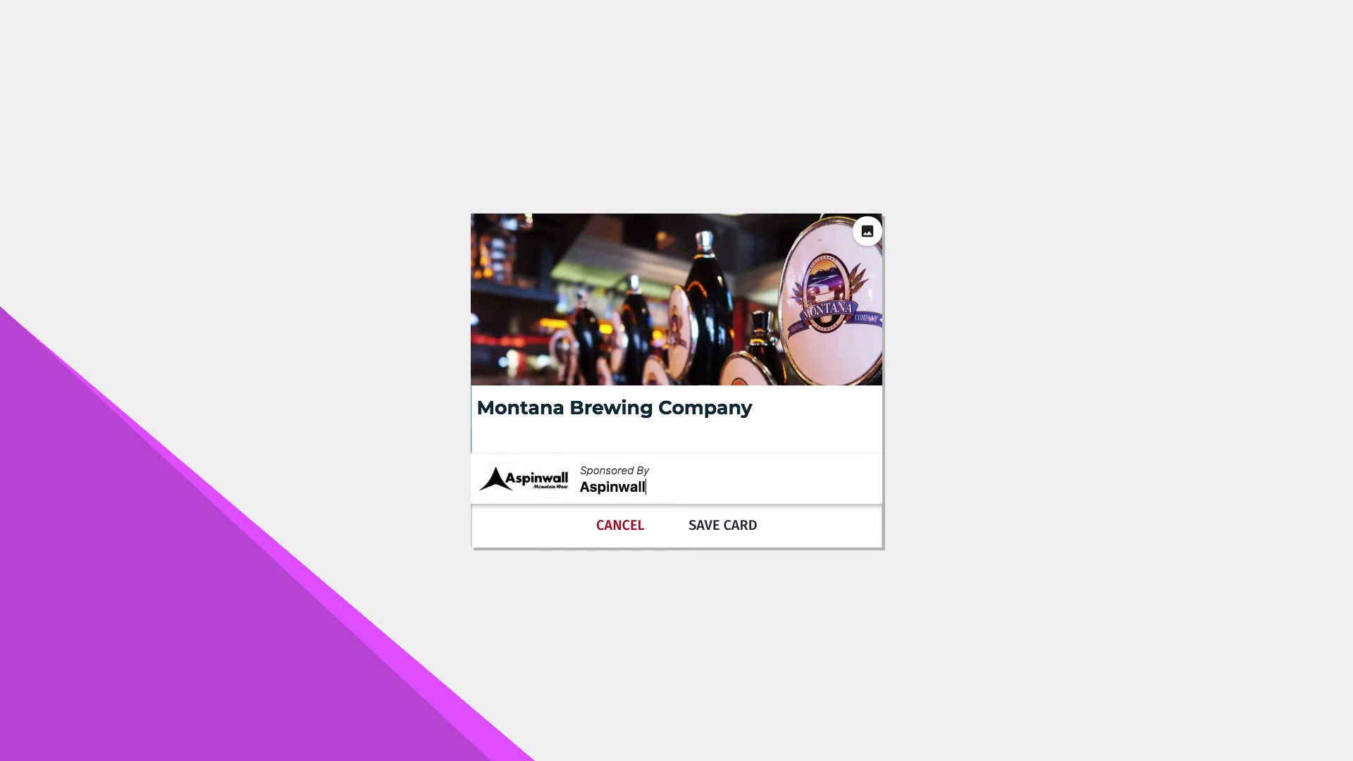
pyautogui.click(721, 525)
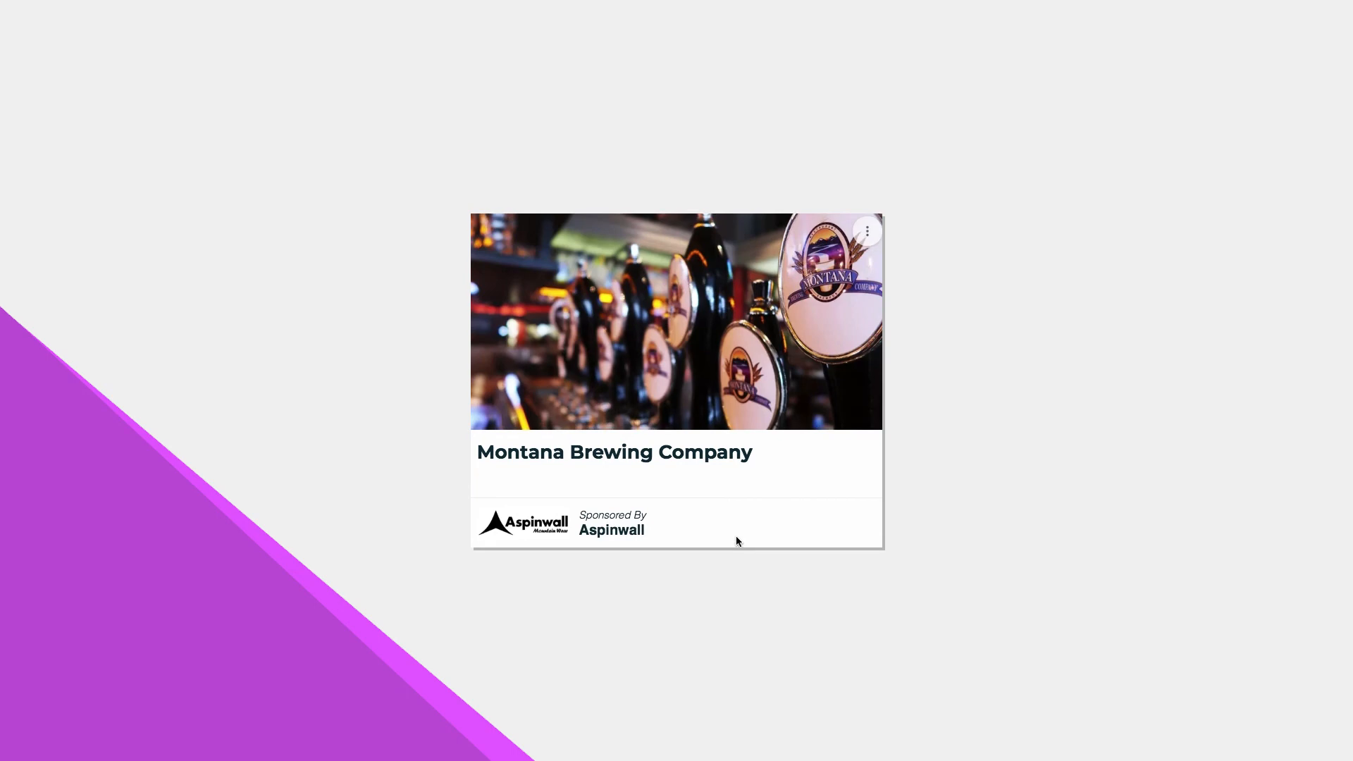